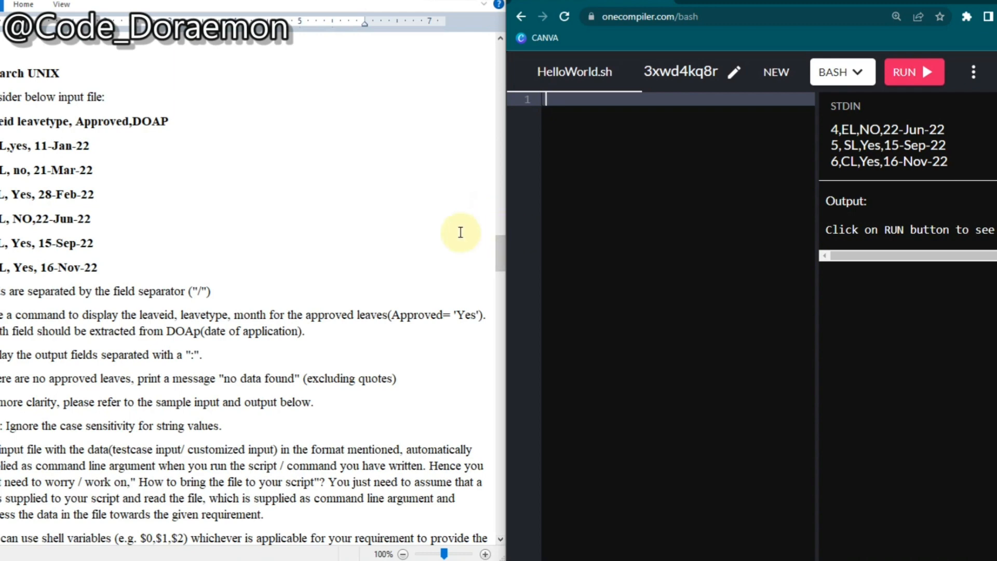
pyautogui.moveTo(202, 294)
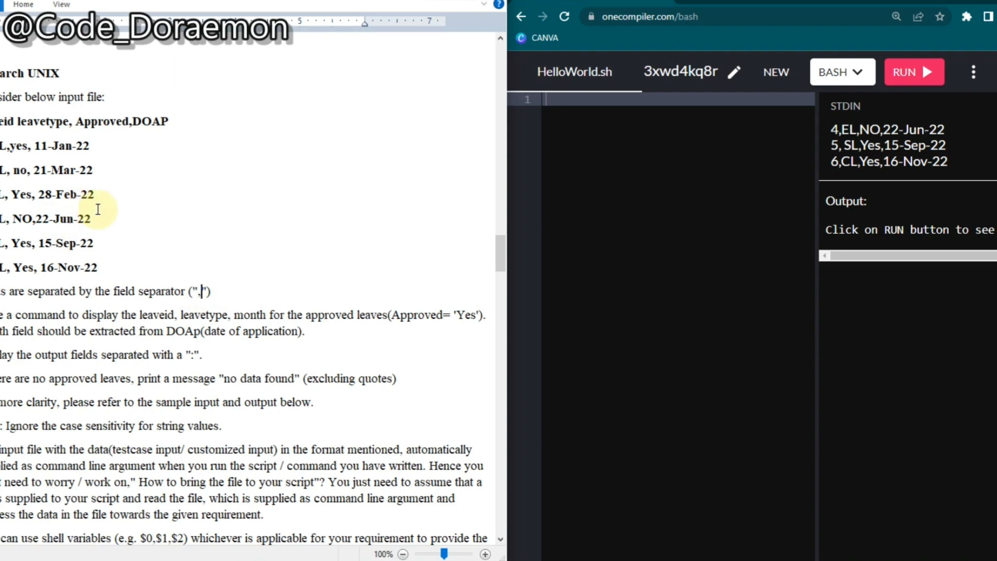
pyautogui.moveTo(111, 219)
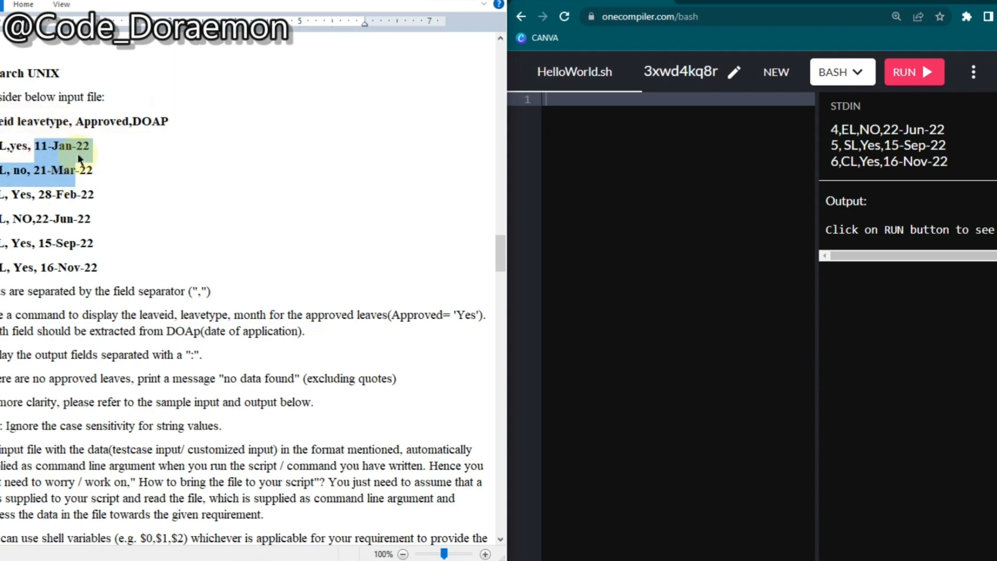
# Clear the selection over the sample dates in the Word problem statement.
pyautogui.click(117, 143)
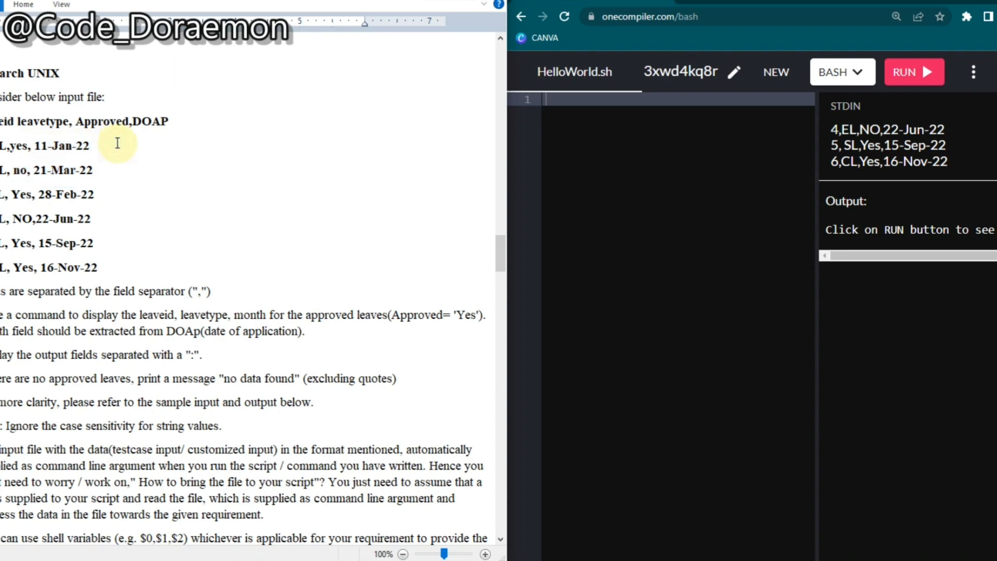
pyautogui.moveTo(46, 151)
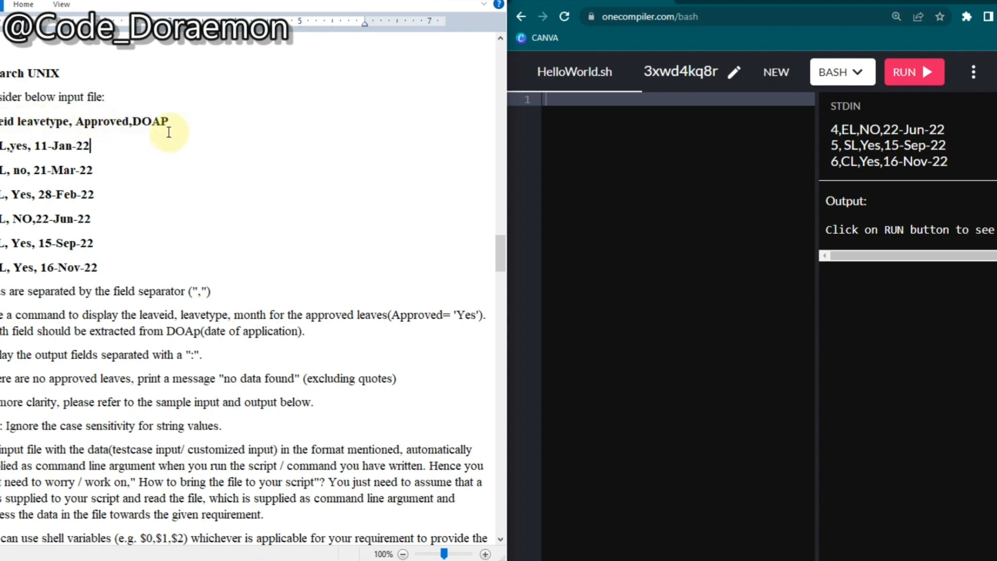
pyautogui.moveTo(106, 127)
pyautogui.write(',')
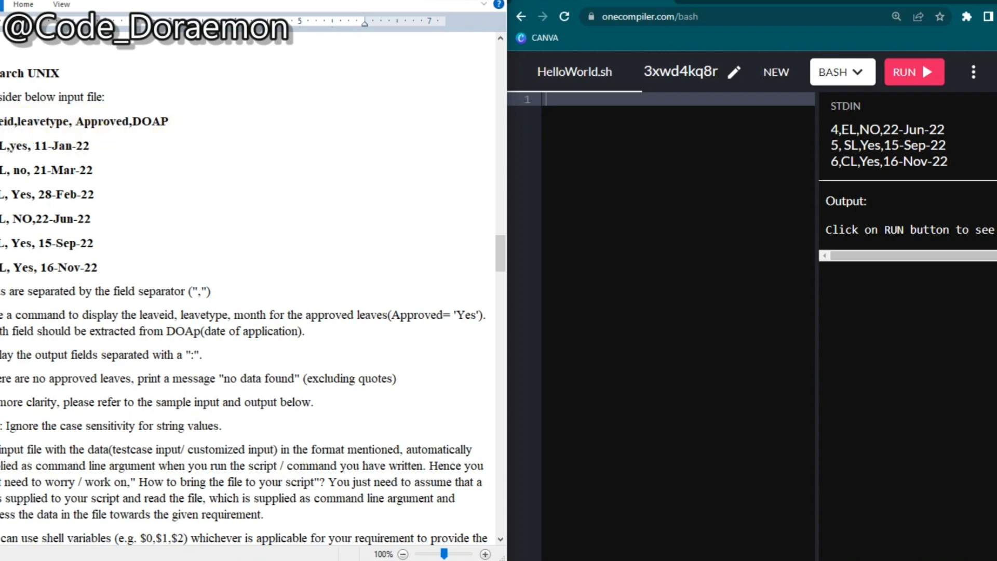
# Run grep -i "yes" on the input to print the four approved leave rows.
pyautogui.doubleClick(16, 145)
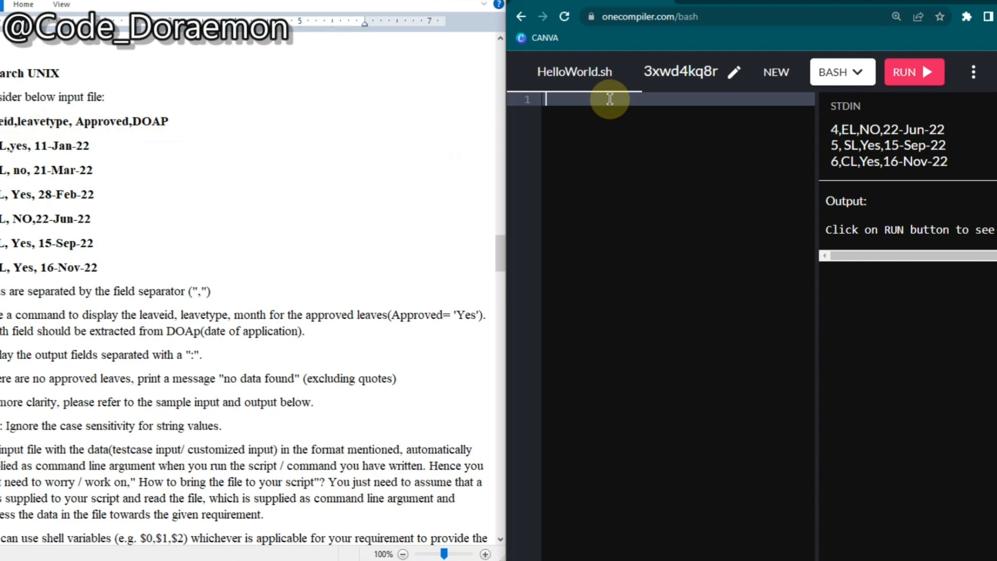
pyautogui.write('grep -i "yes')
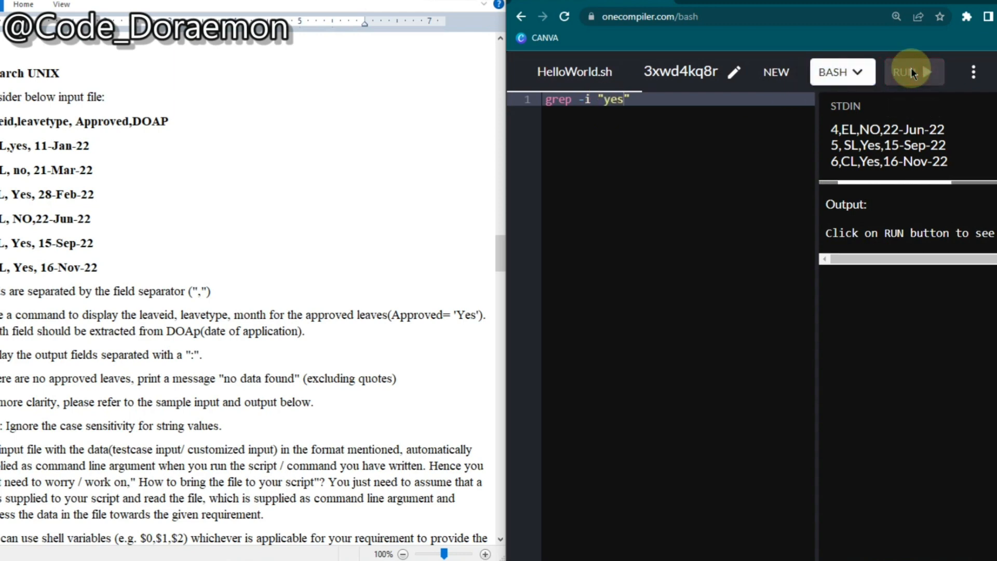
pyautogui.click(912, 72)
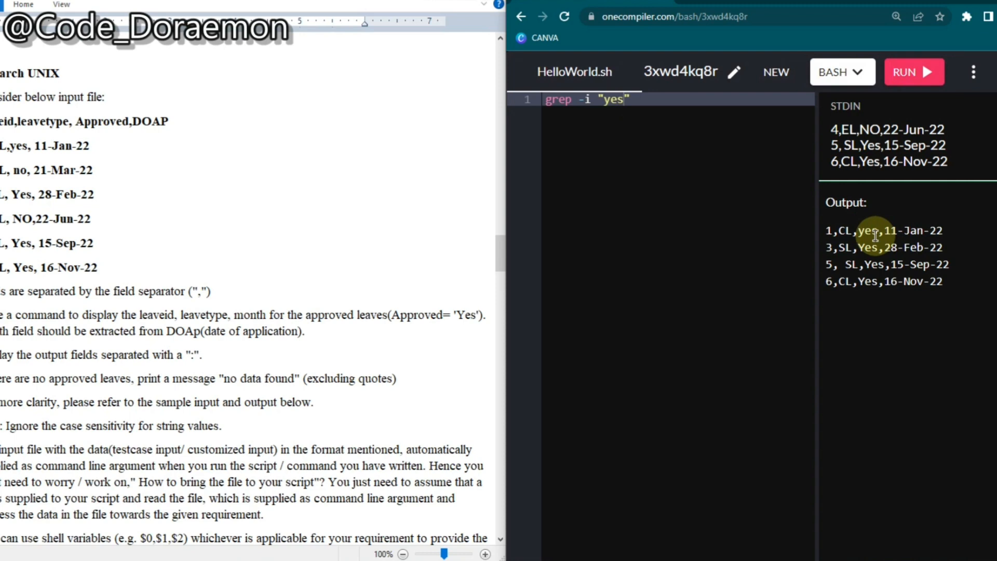
pyautogui.moveTo(439, 215)
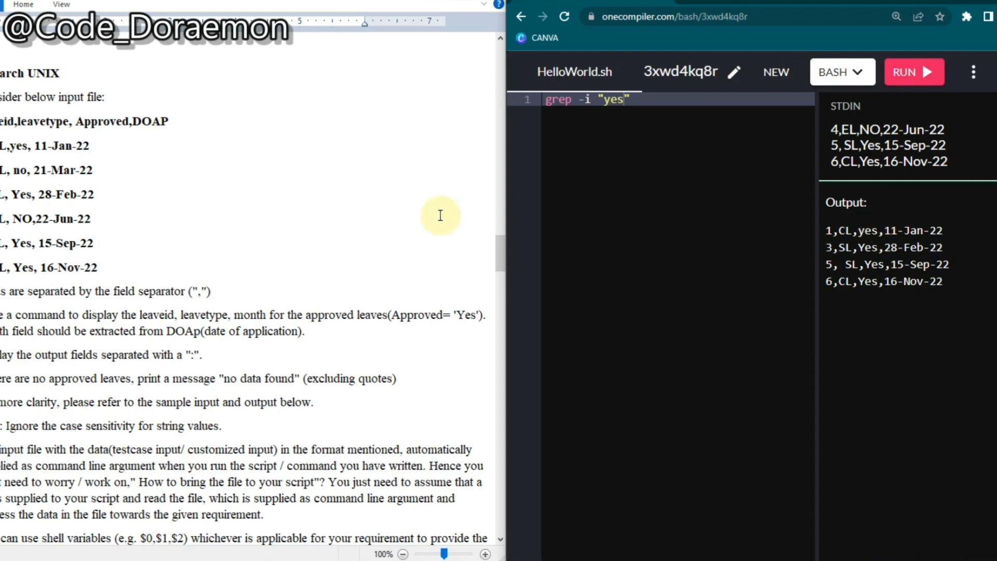
pyautogui.scroll(-3)
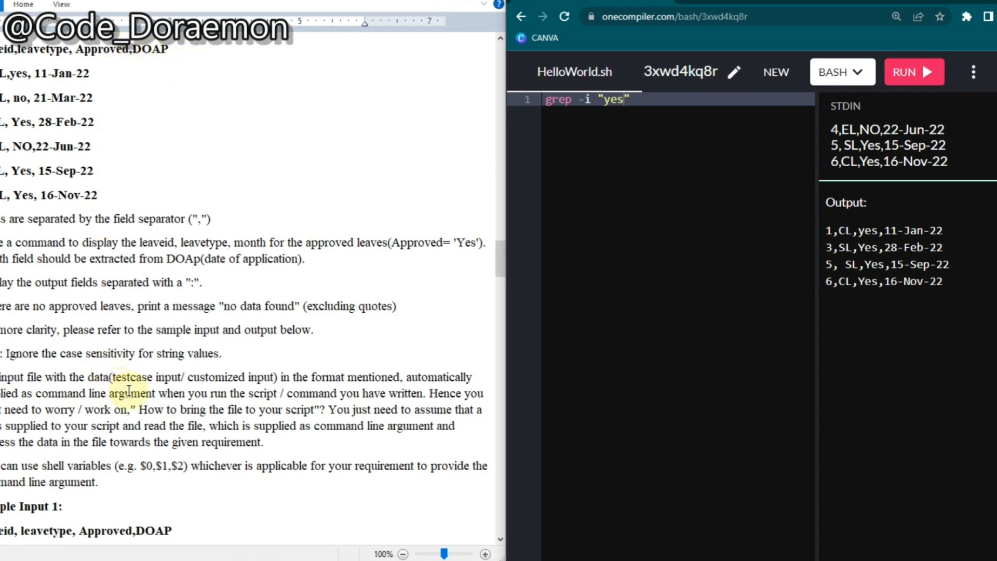
pyautogui.scroll(-3)
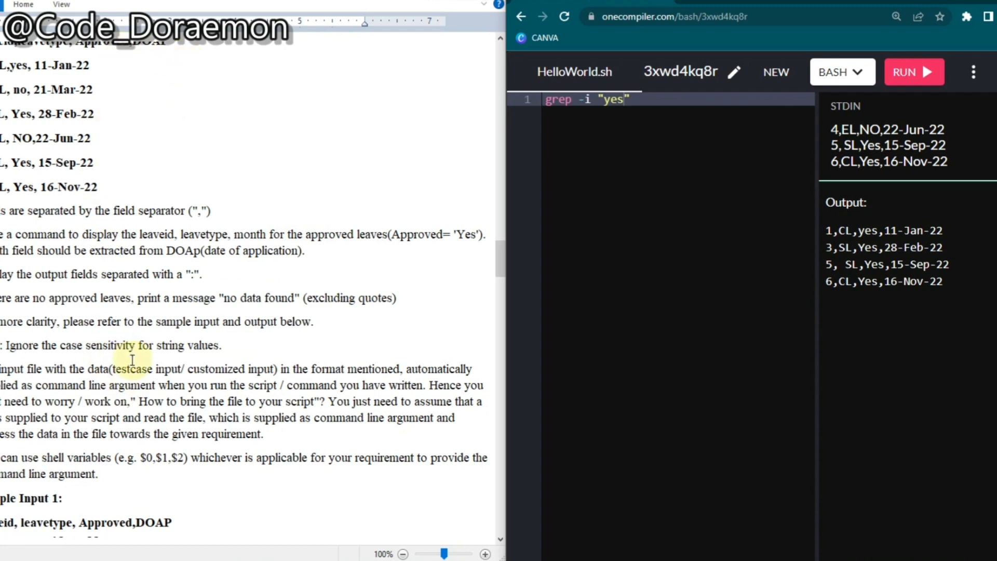
pyautogui.scroll(-3)
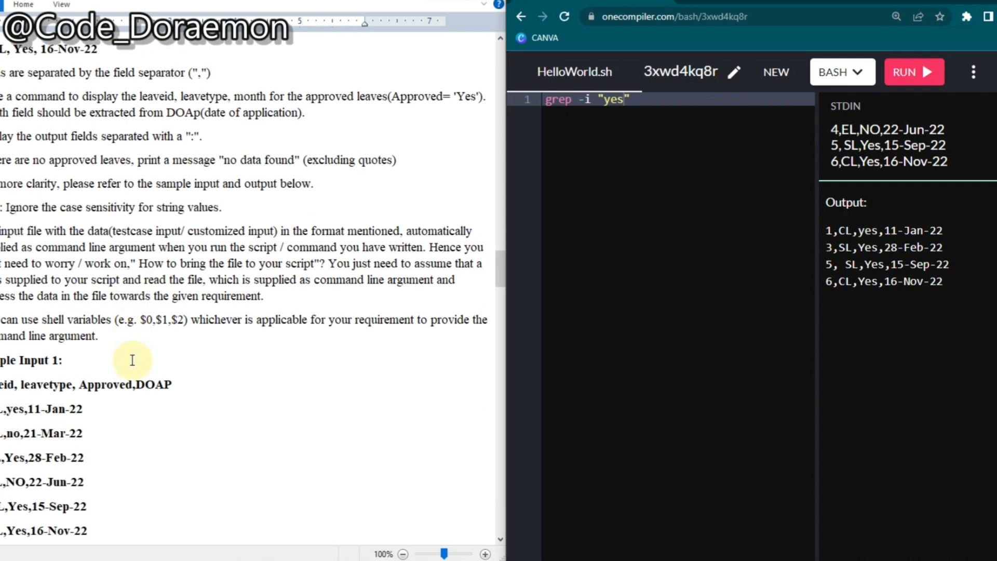
pyautogui.scroll(-3)
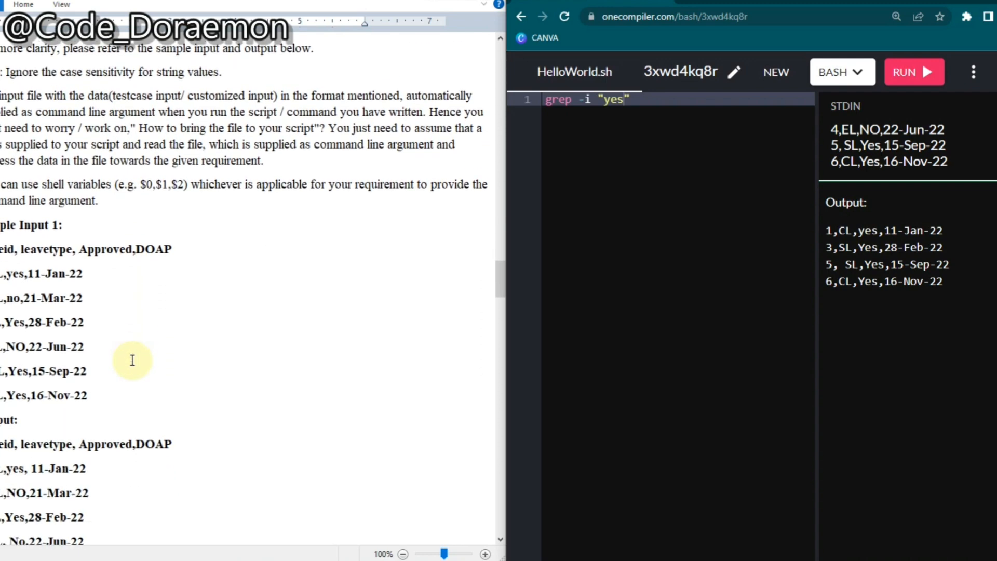
pyautogui.scroll(-3)
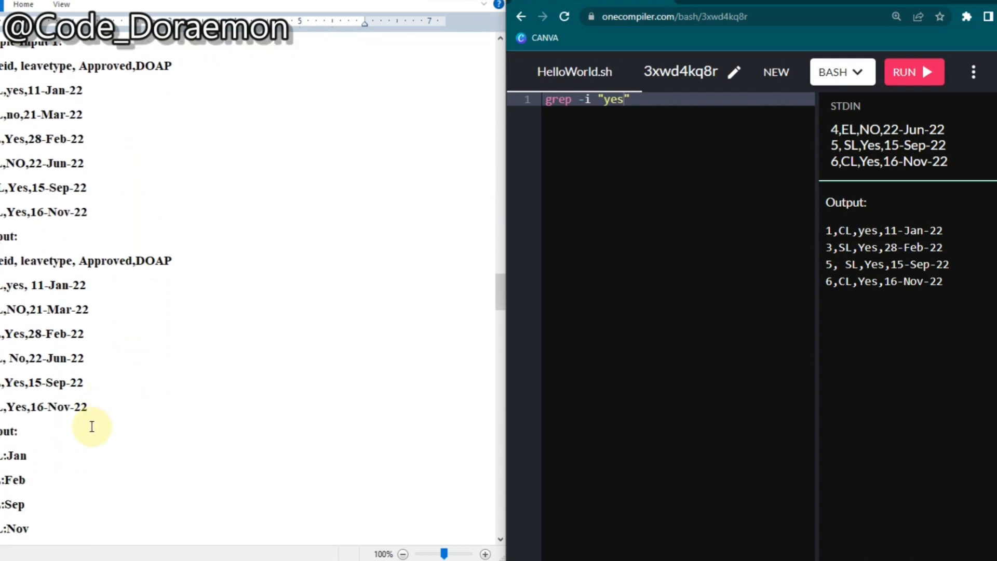
pyautogui.scroll(-3)
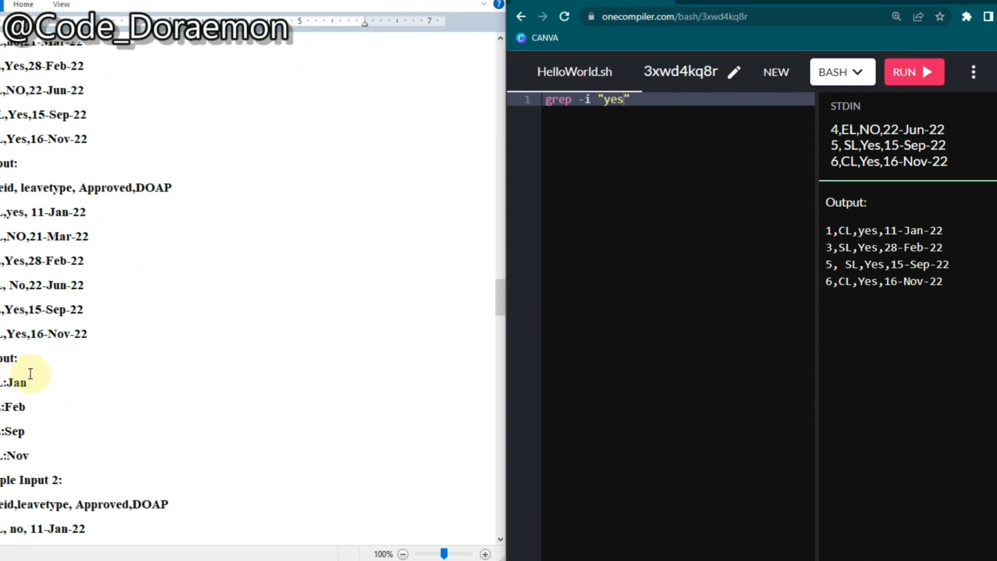
pyautogui.scroll(-3)
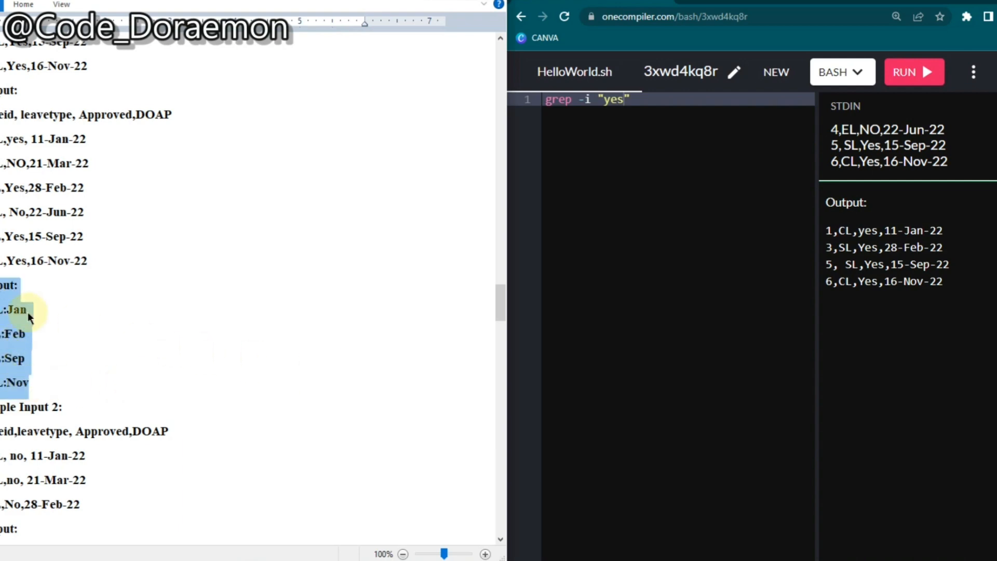
pyautogui.moveTo(185, 281)
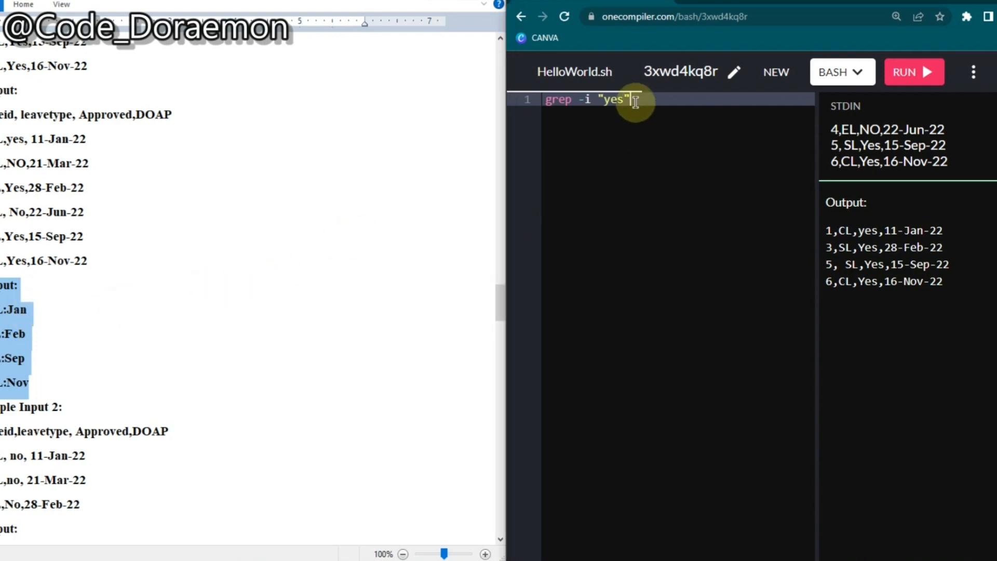
pyautogui.moveTo(760, 144)
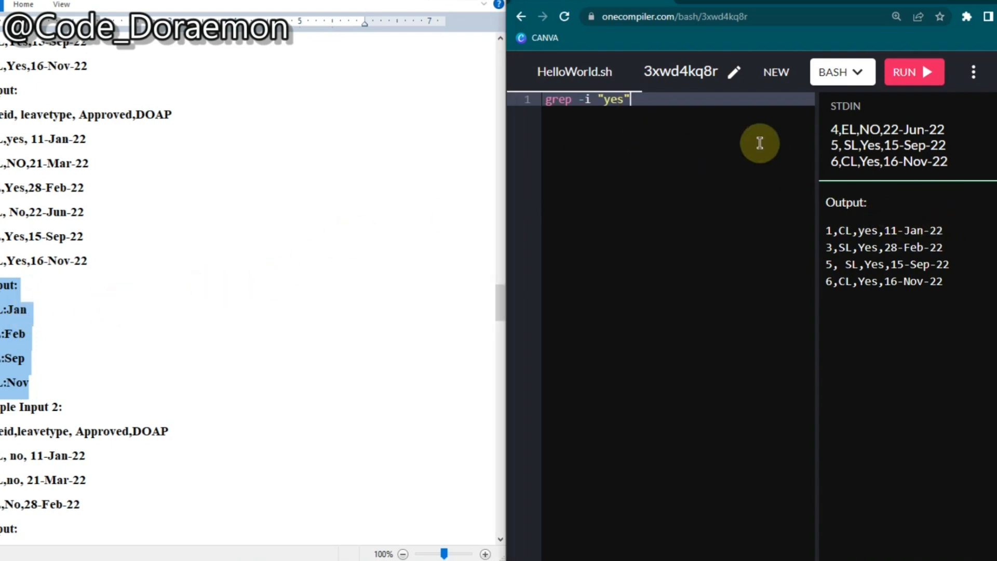
pyautogui.moveTo(755, 136)
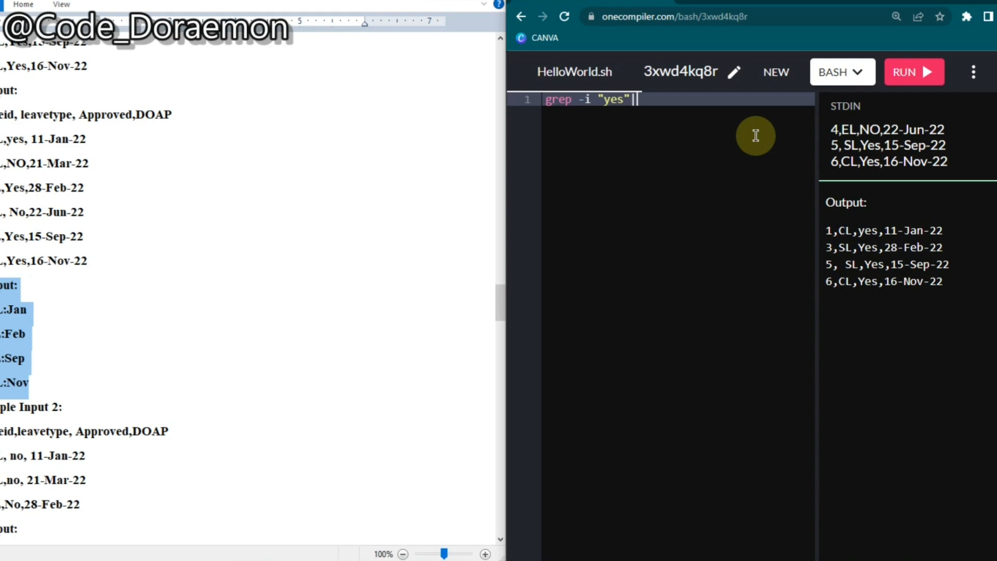
# Pipe the grep output through tr "-" "," and run it to split dates into fields.
pyautogui.write('|tr')
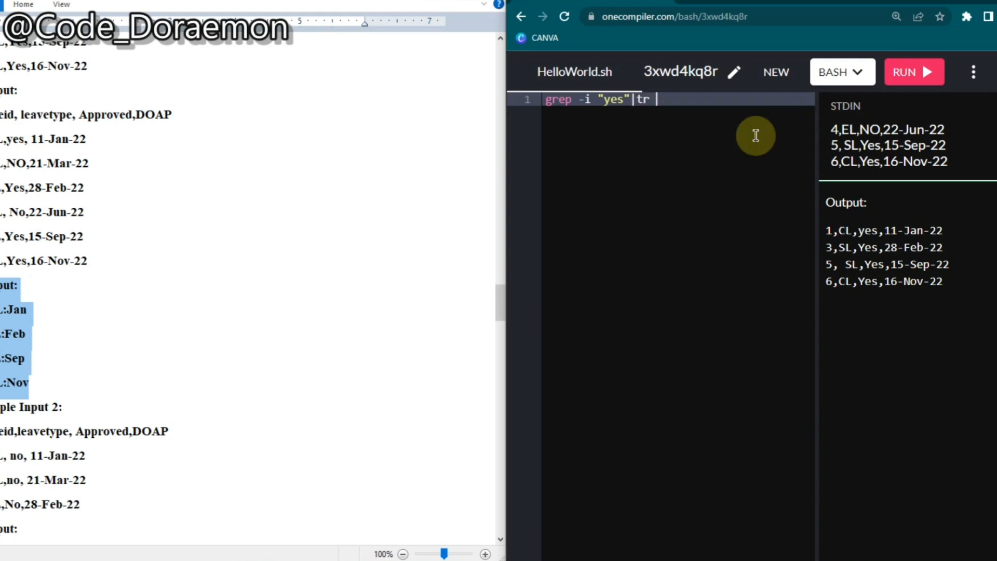
pyautogui.write('"')
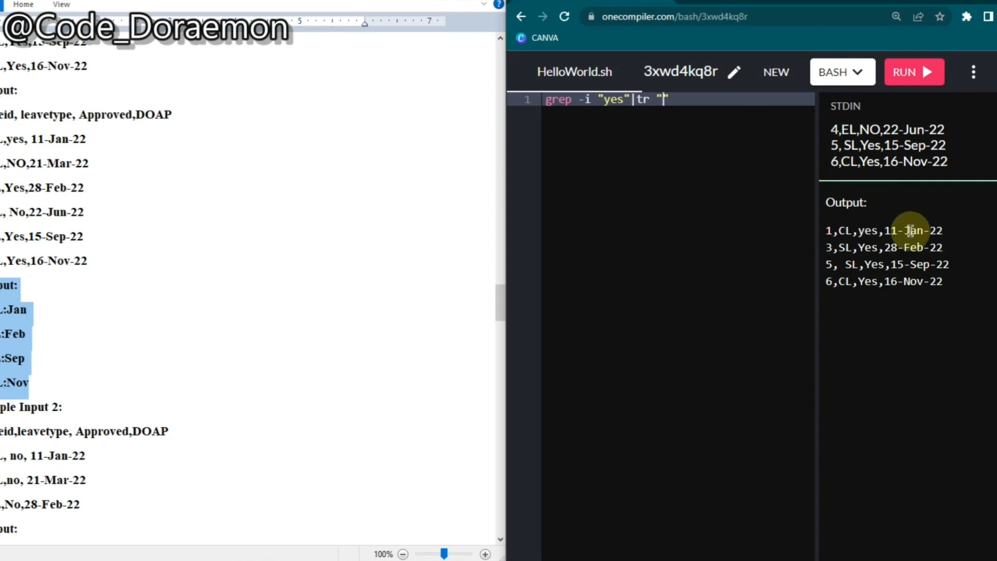
pyautogui.moveTo(960, 234)
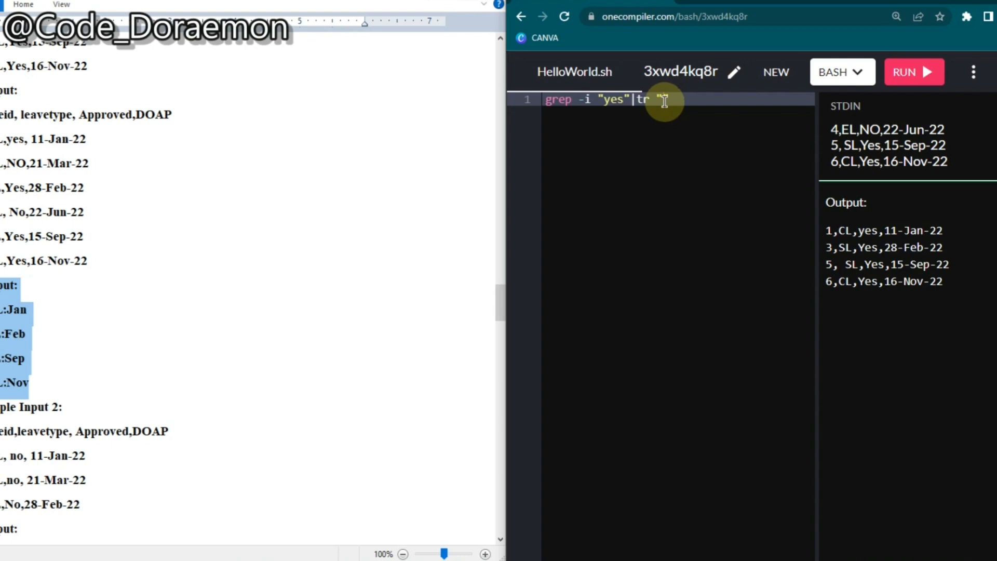
pyautogui.write('-i')
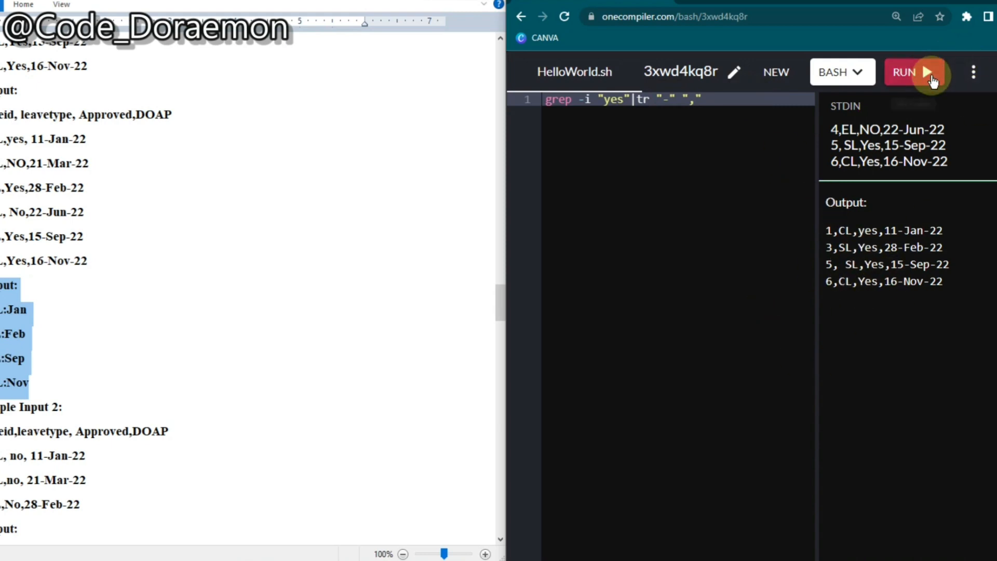
pyautogui.click(903, 71)
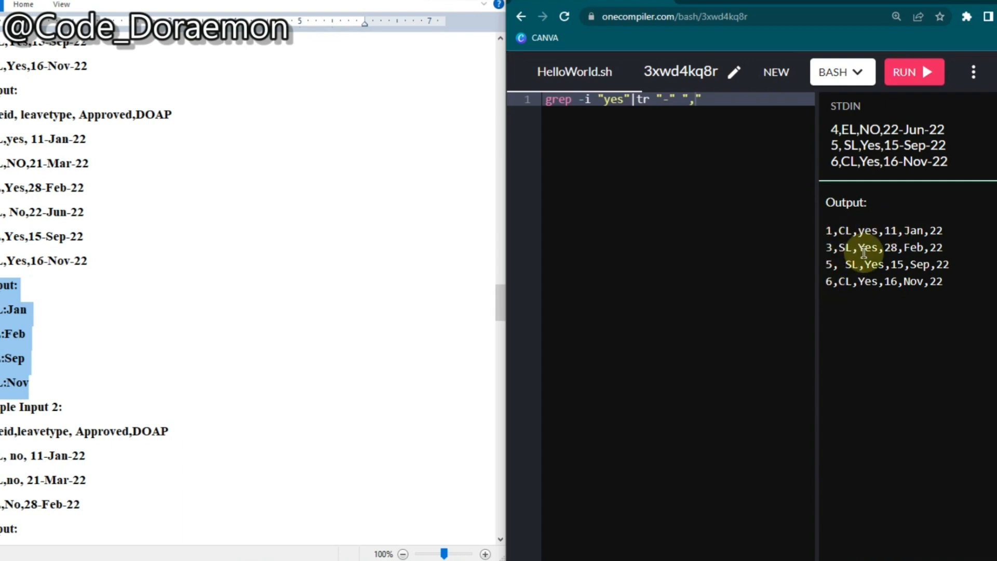
pyautogui.moveTo(863, 230)
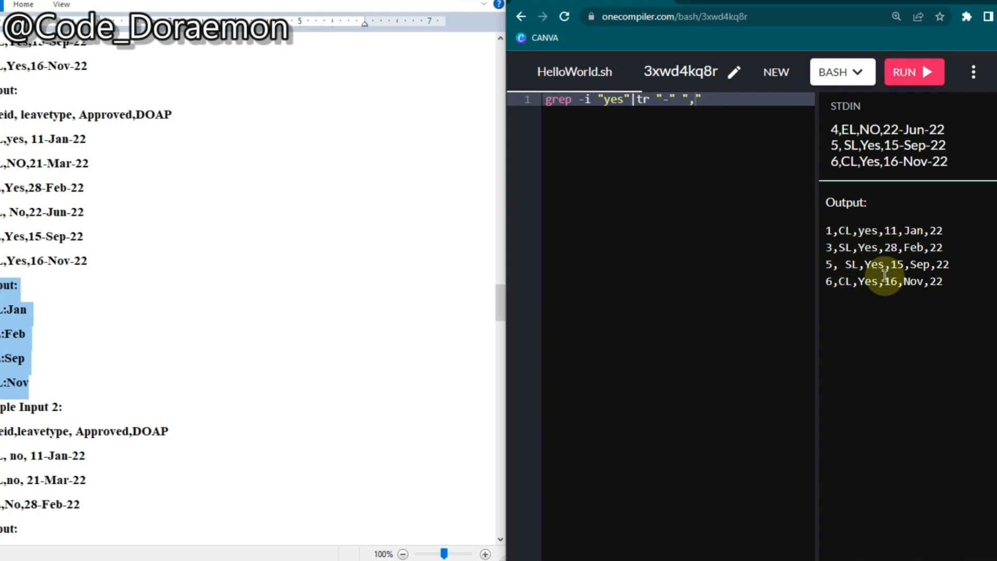
pyautogui.moveTo(764, 109)
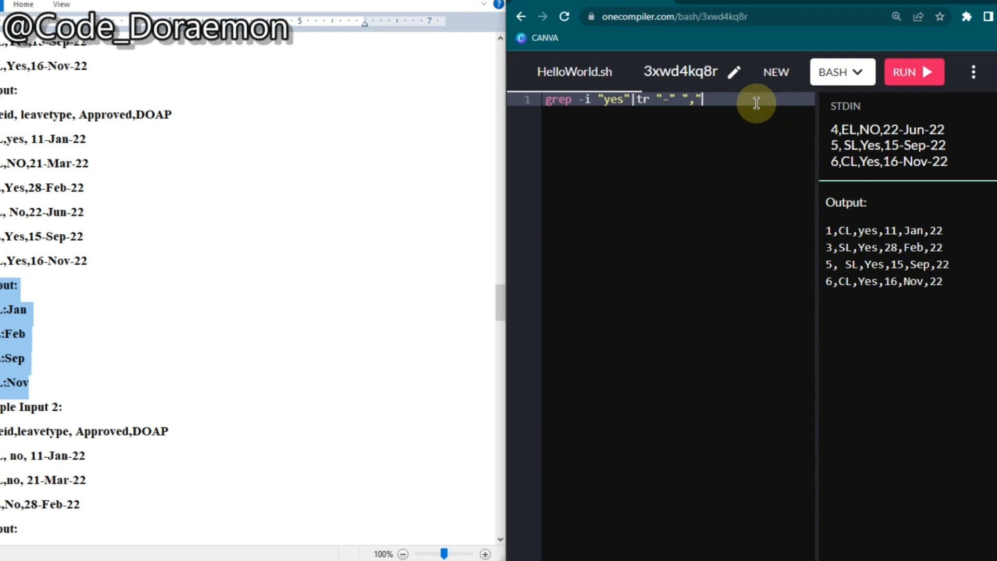
pyautogui.scroll(-3)
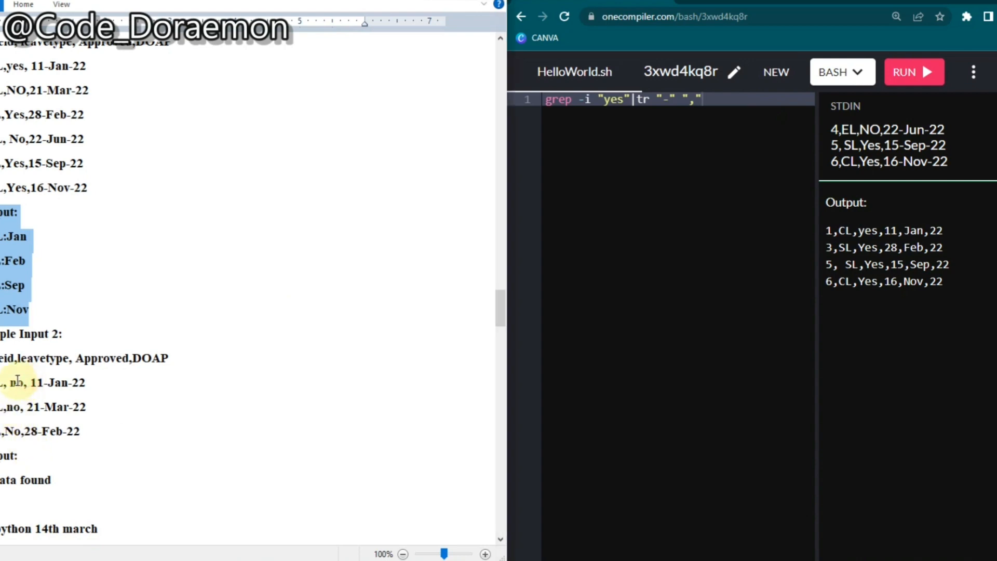
pyautogui.moveTo(17, 382); pyautogui.dragTo(19, 436)
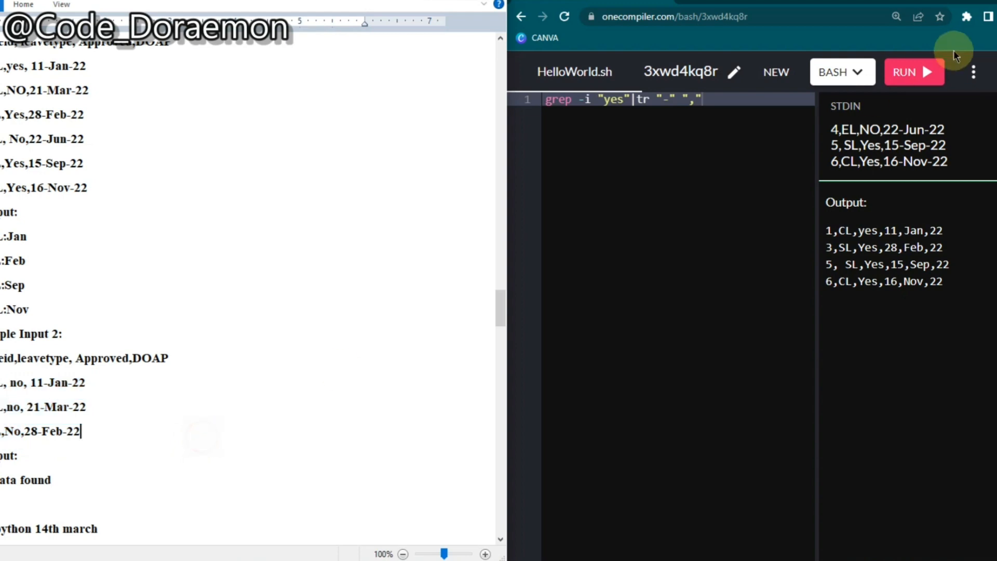
pyautogui.moveTo(516, 246)
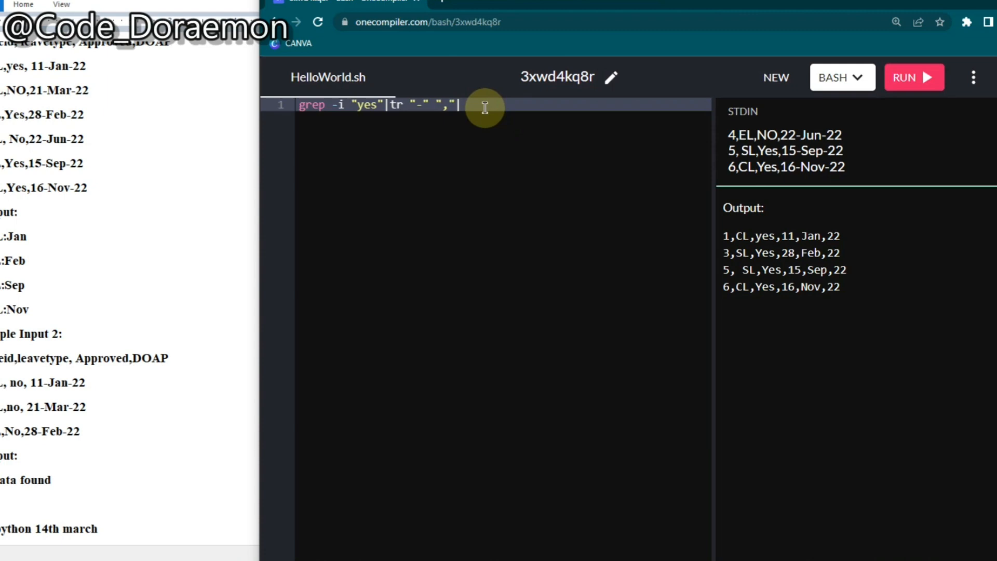
# Pipe into awk with a BEGIN block setting FS to a comma.
pyautogui.write("awk '")
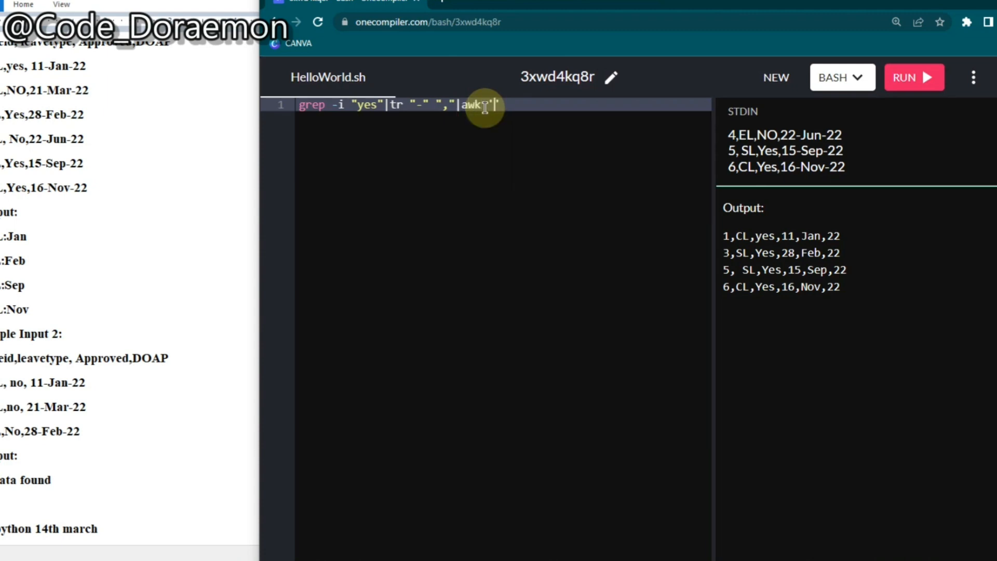
pyautogui.write('BE')
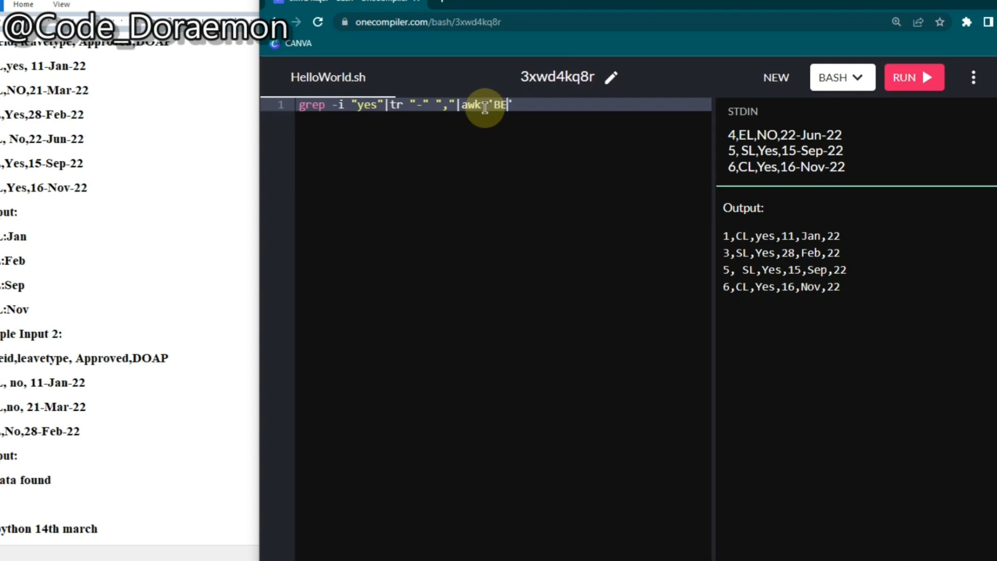
pyautogui.write('GIN')
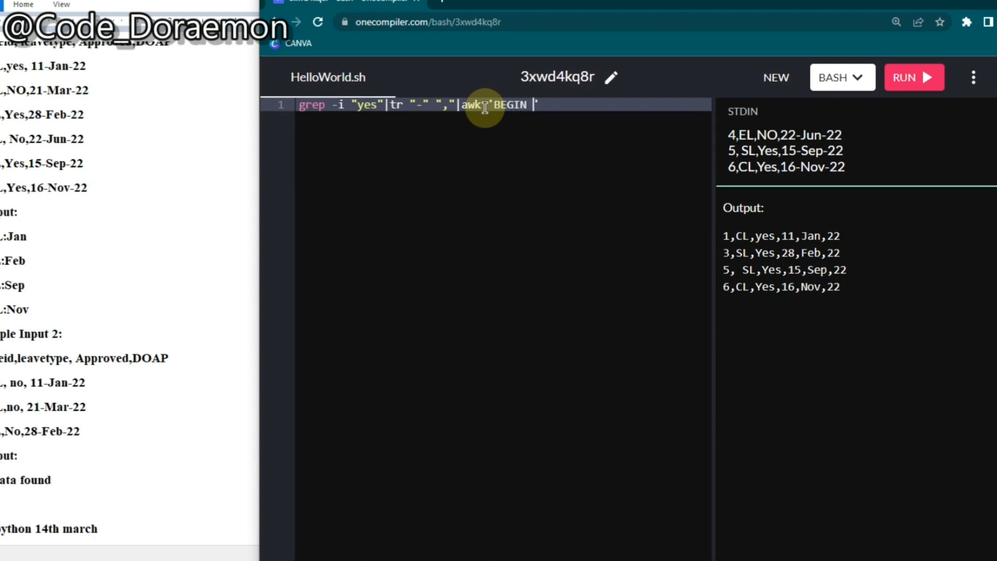
pyautogui.write('{}')
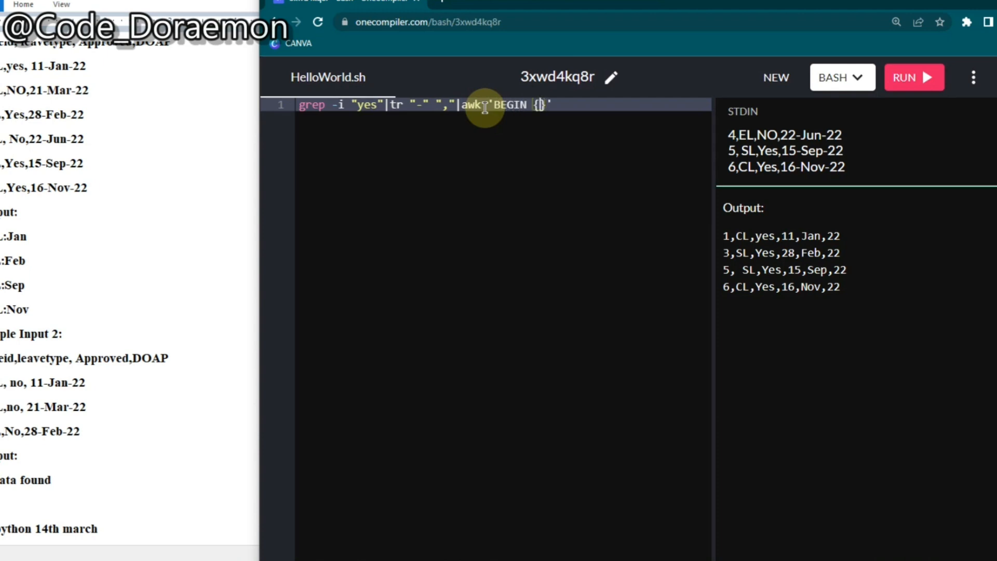
pyautogui.write('FS=')
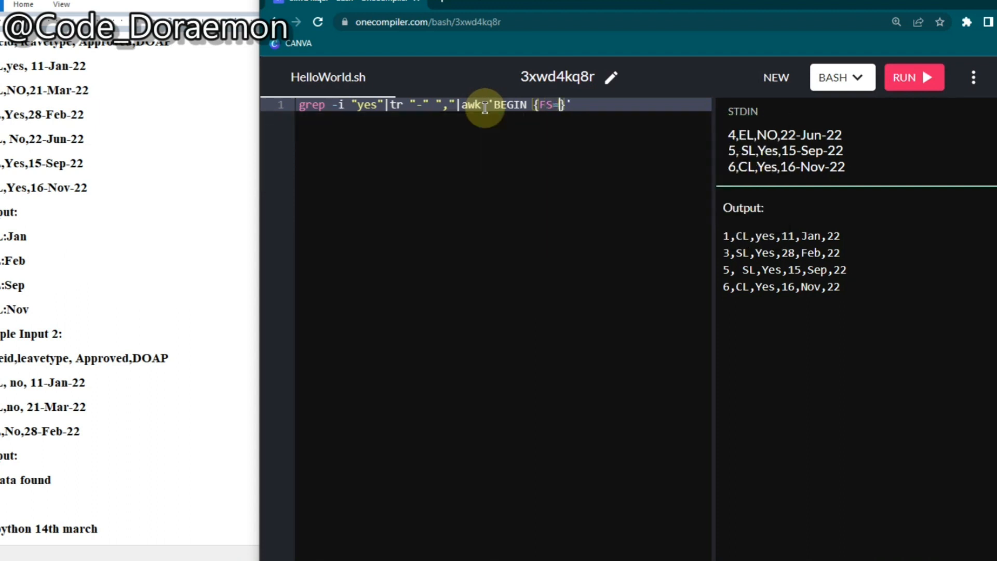
pyautogui.write('","')
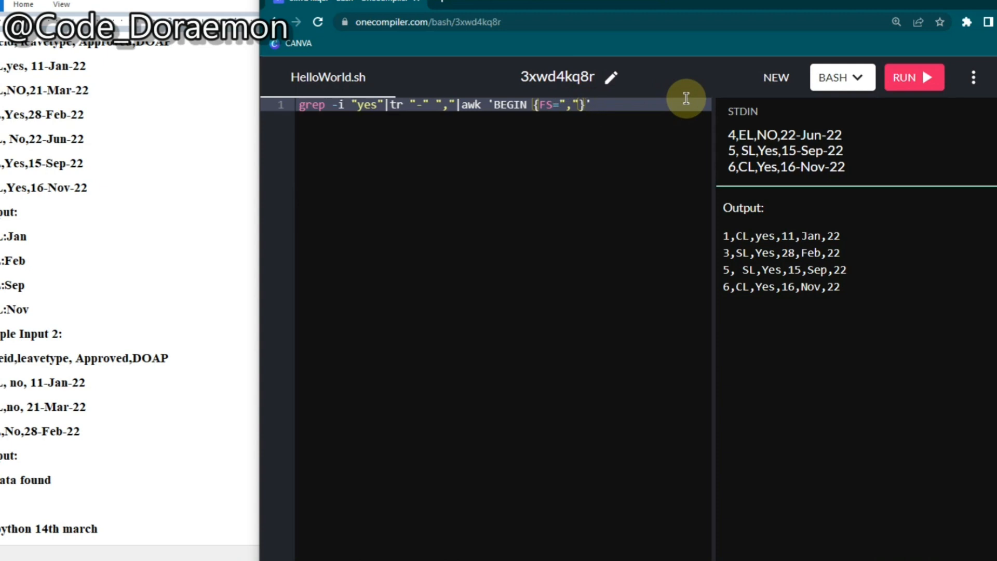
# Add the awk action printing $1, $2 and $5 joined by colons.
pyautogui.write('{}')
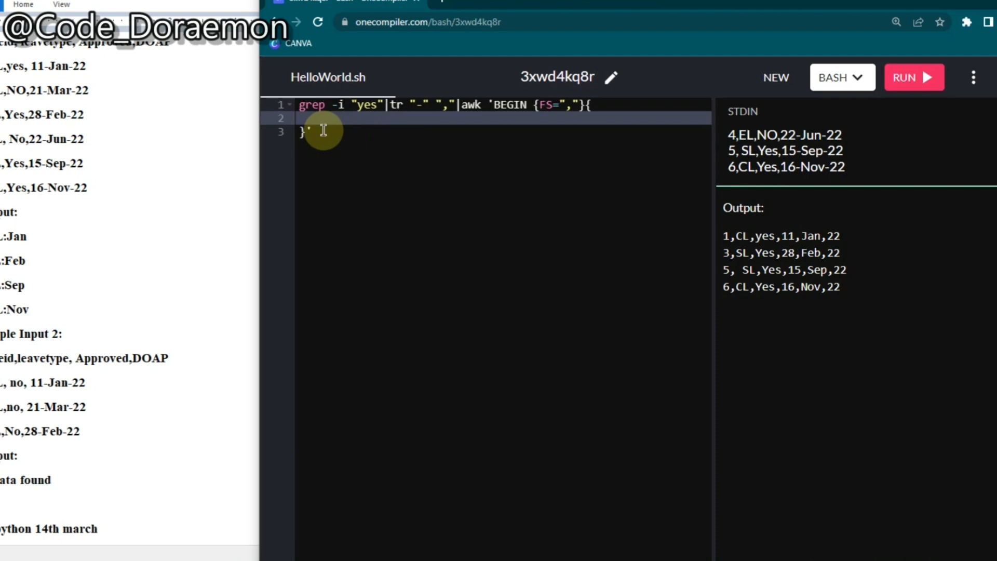
pyautogui.write('print')
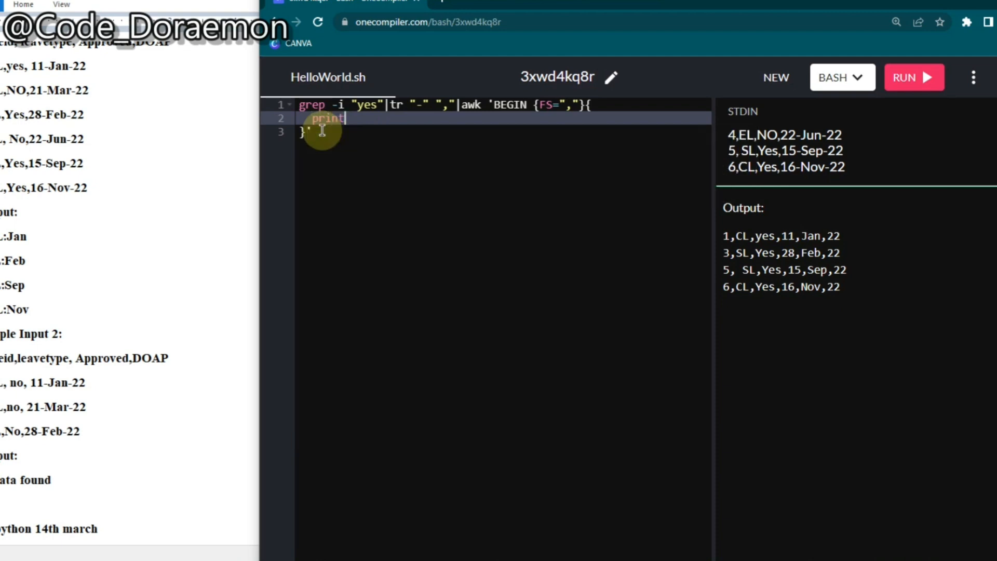
pyautogui.write('$')
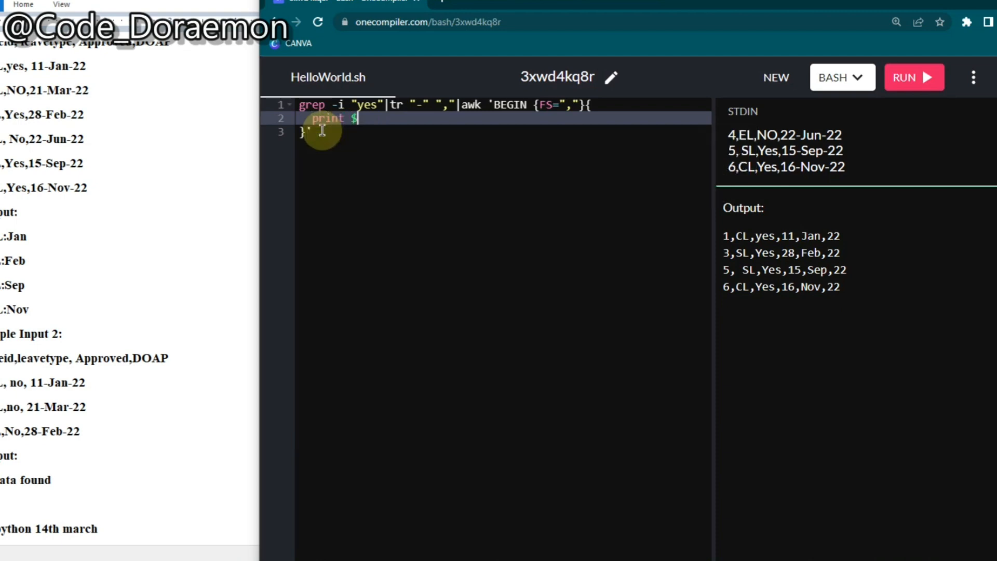
pyautogui.write('1"')
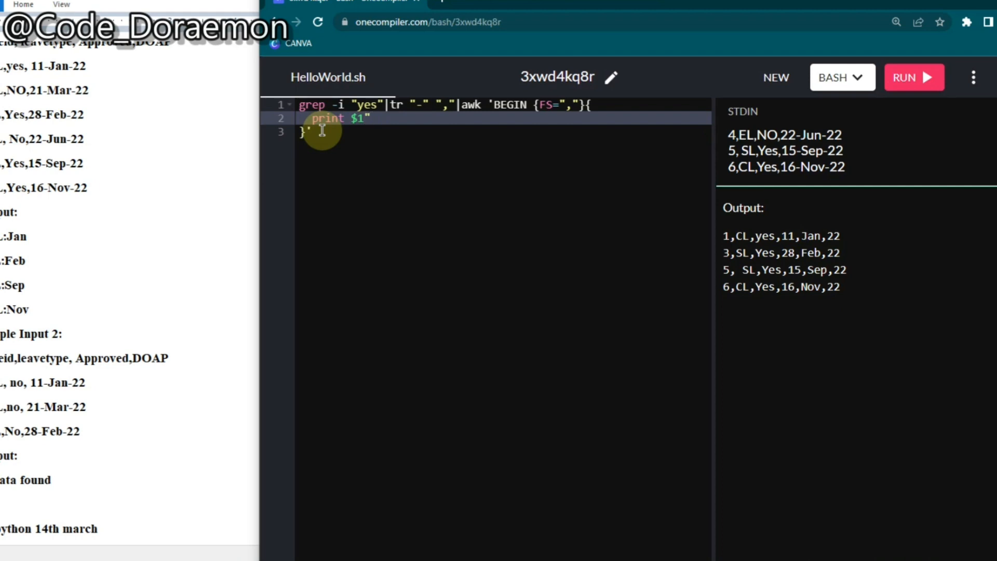
pyautogui.write(';')
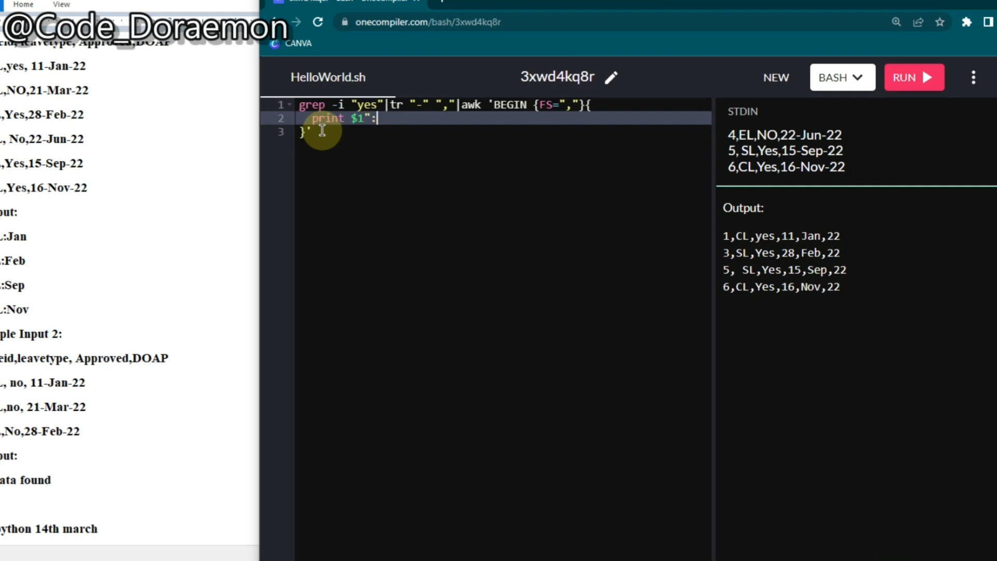
pyautogui.write('"')
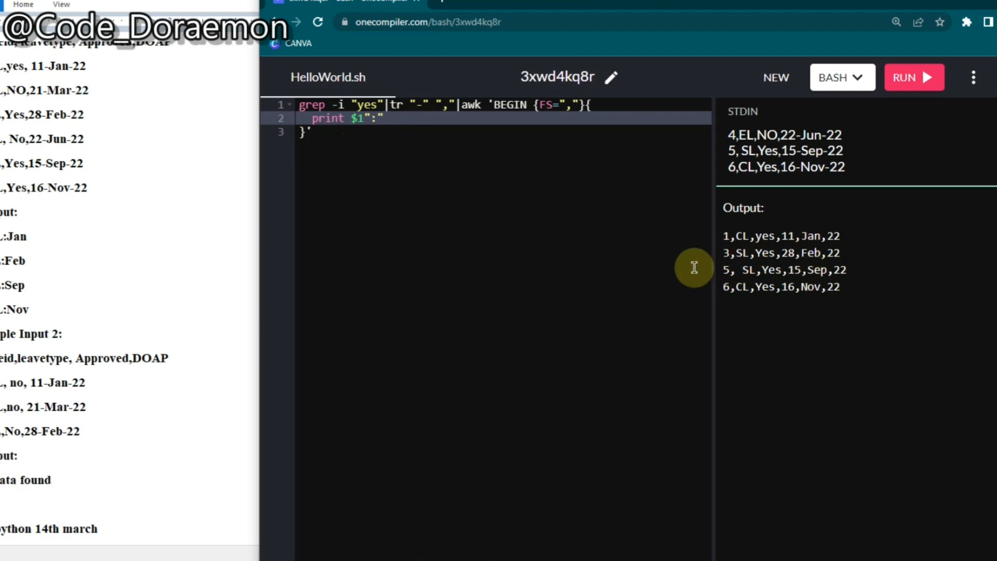
pyautogui.write('$2"')
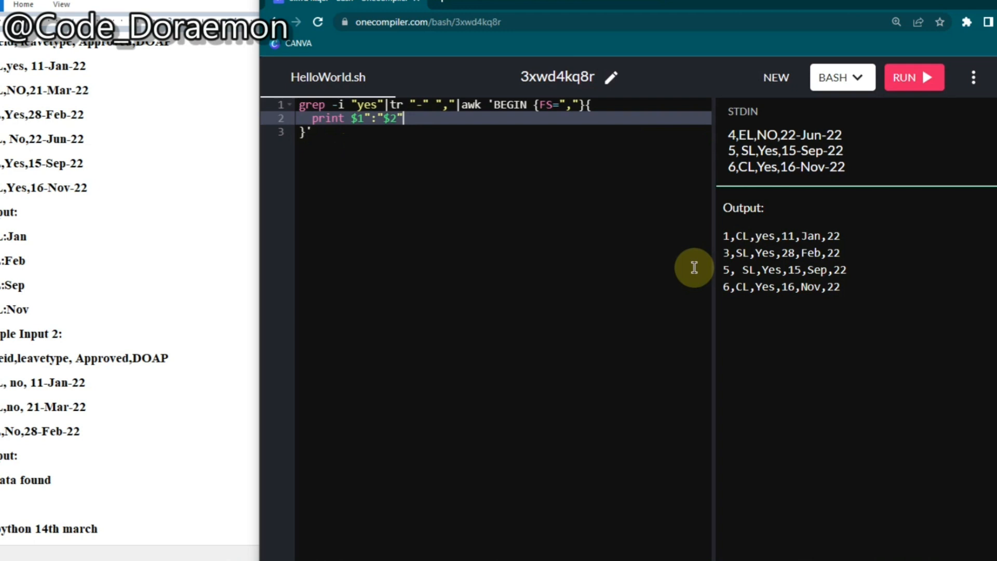
pyautogui.write(':"')
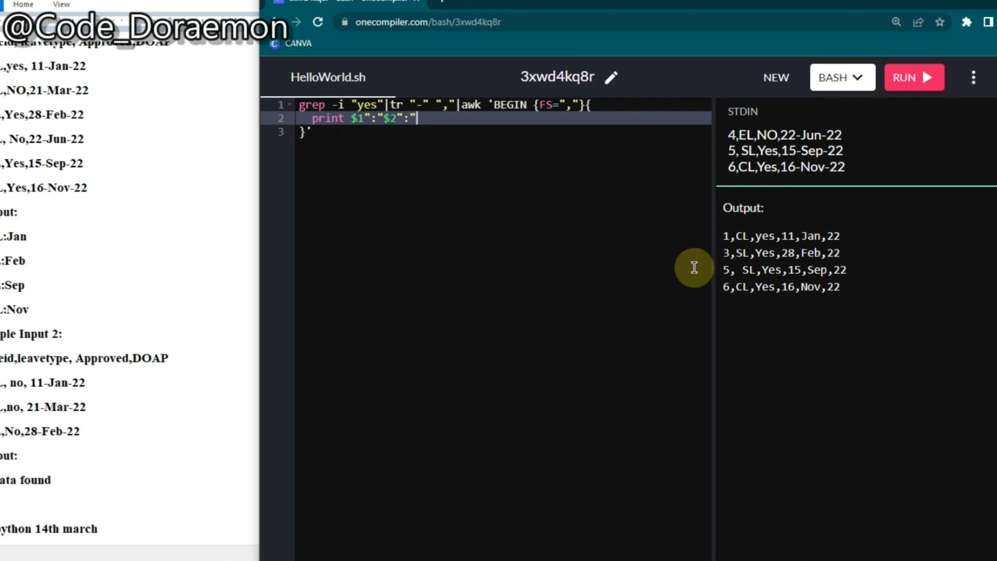
pyautogui.write('$5')
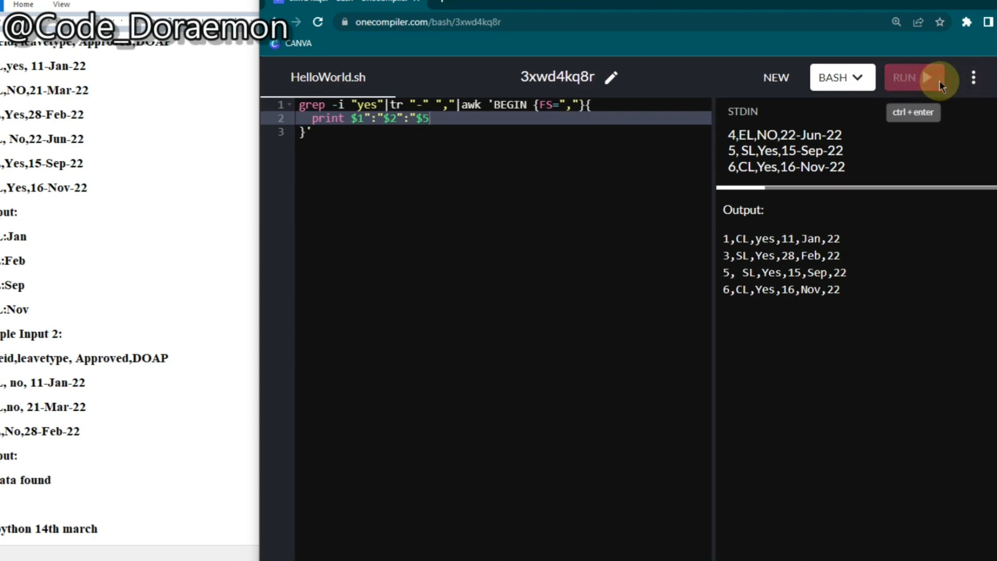
# Run the awk pipeline, getting 1:CL:Jan, 3:SL:Feb, 5:SL:Sep and 6:CL:Nov.
pyautogui.click(914, 77)
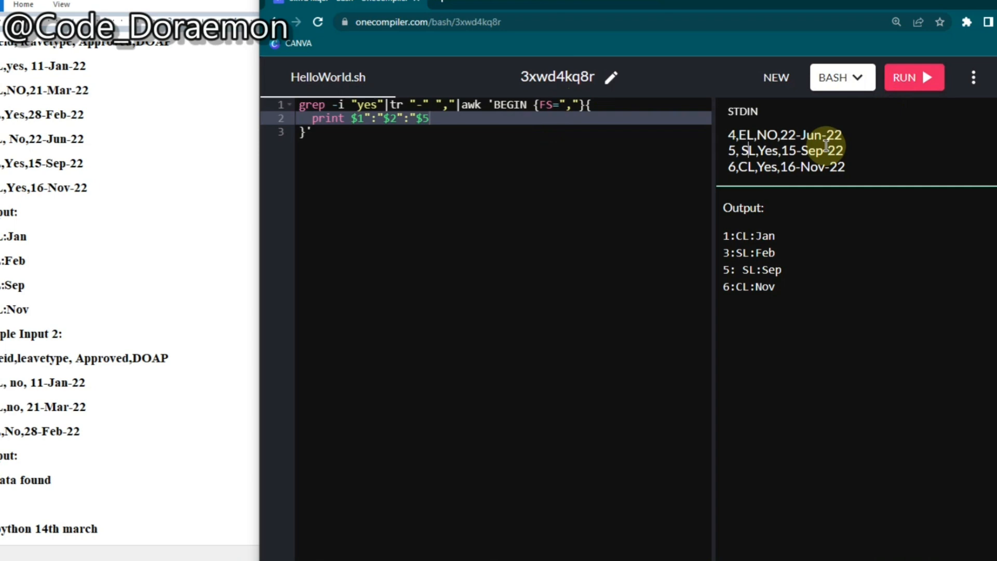
pyautogui.moveTo(825, 144)
pyautogui.write(';c=0')
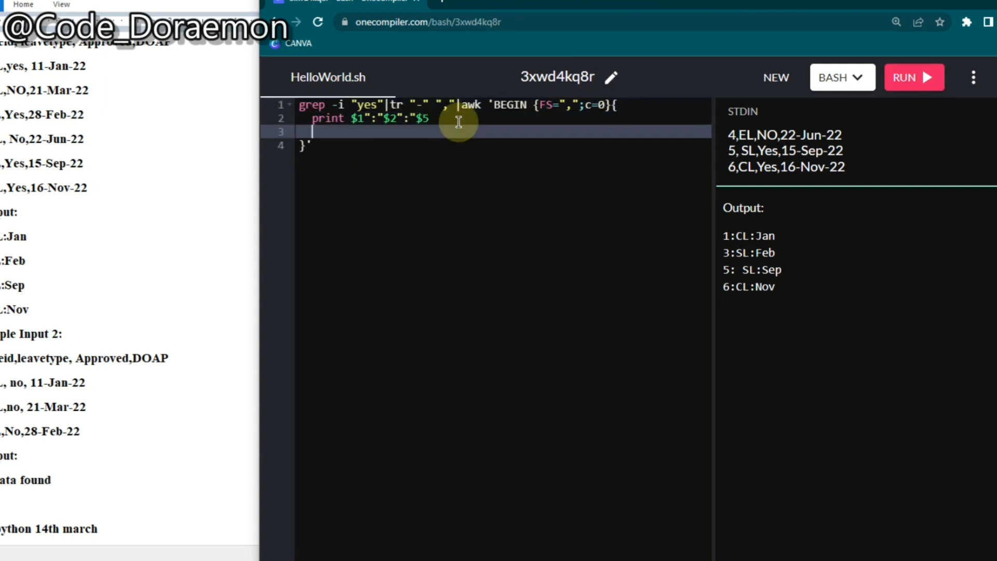
# Increment counter c with c+=1 per record and add an empty END block.
pyautogui.write('c')
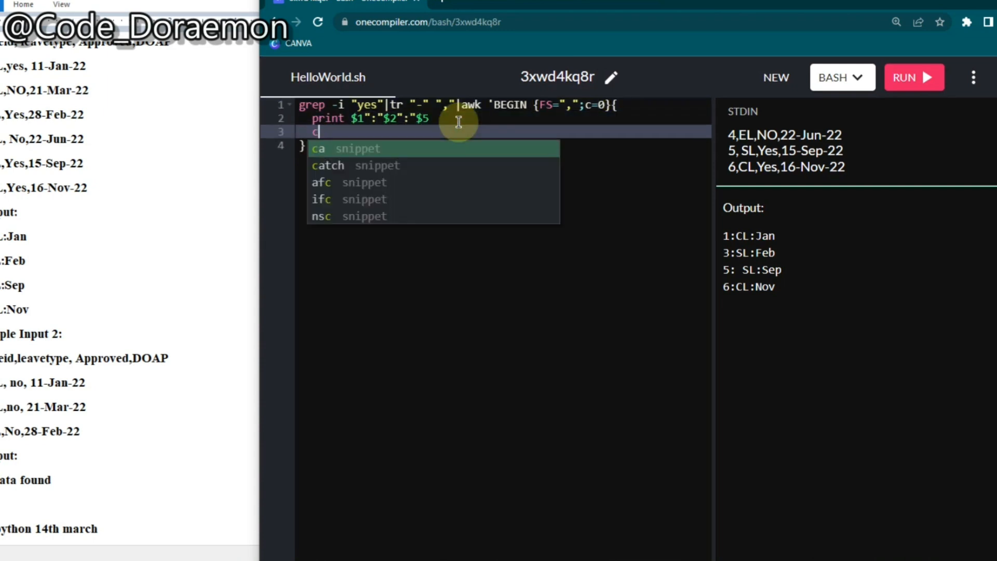
pyautogui.write('+=1')
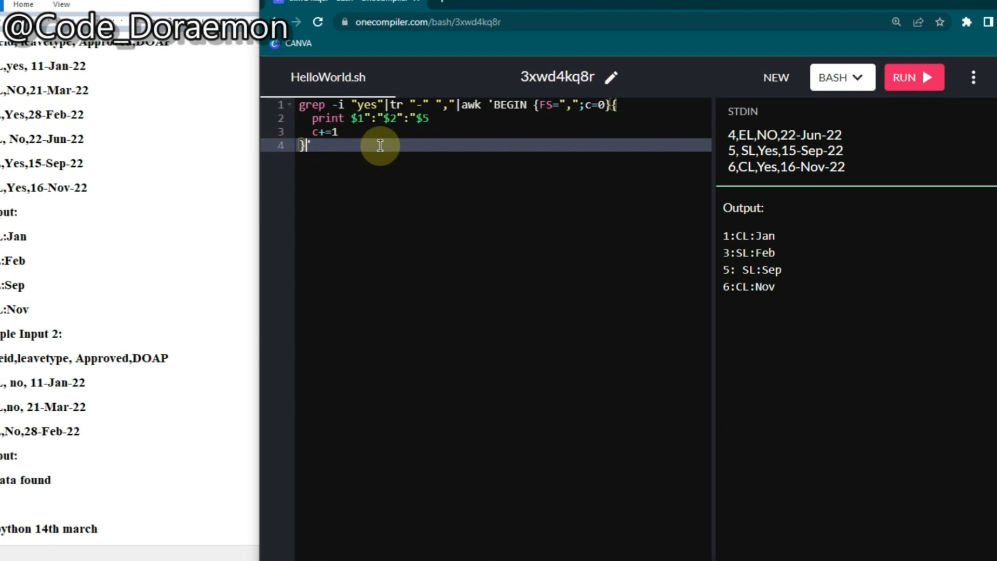
pyautogui.write('END{')
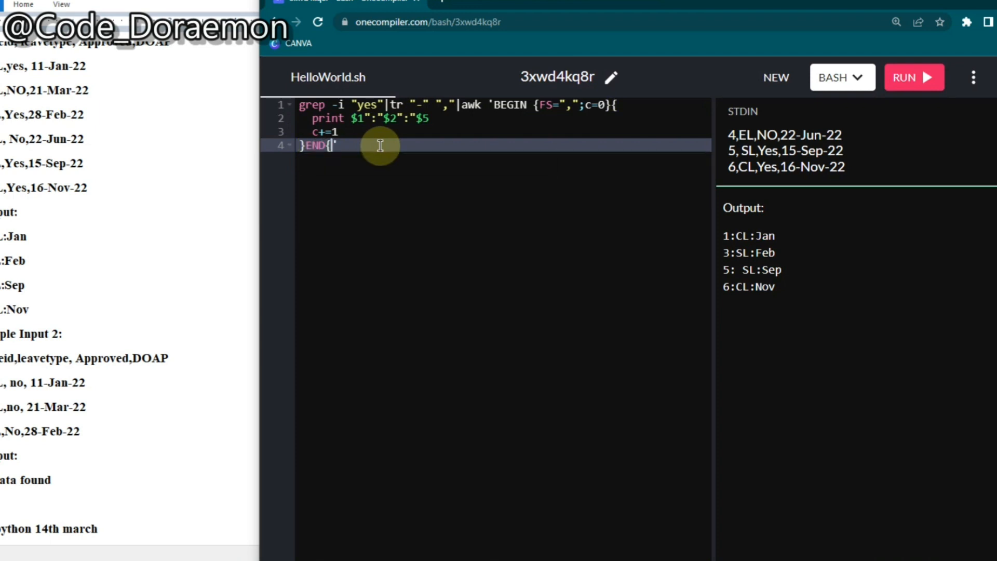
pyautogui.write('}')
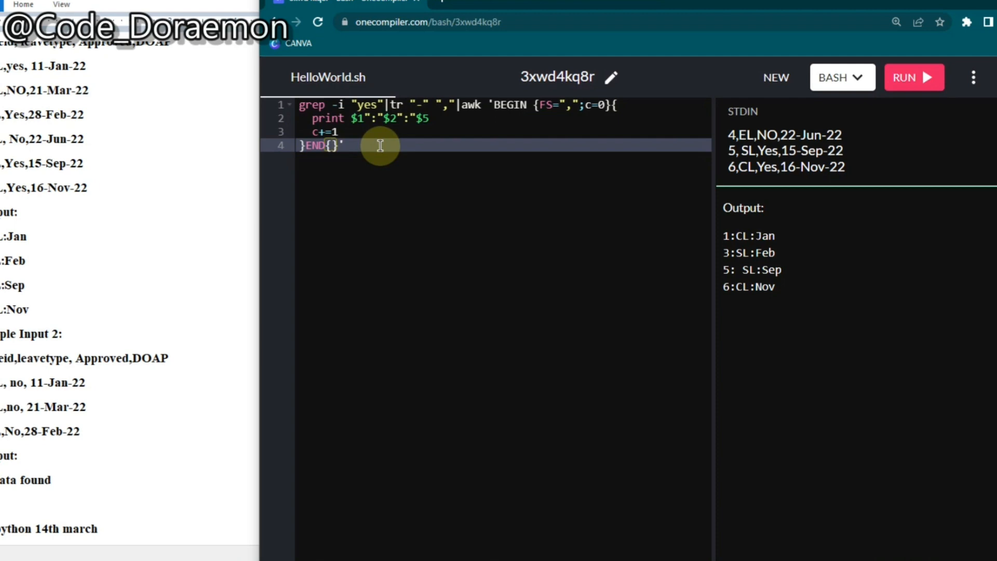
# Inside END, print "no data found" if c==0.
pyautogui.write('if')
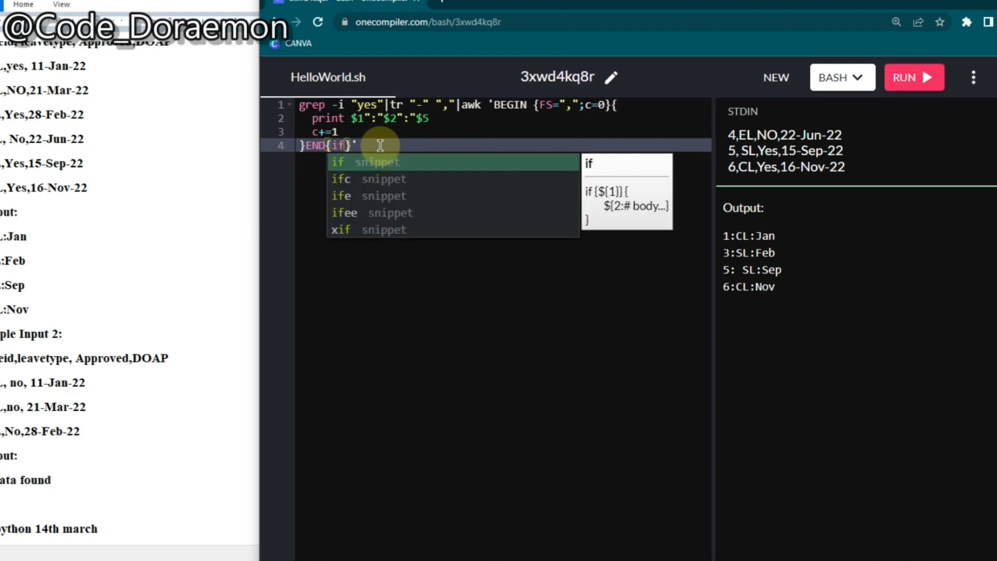
pyautogui.write('(c')
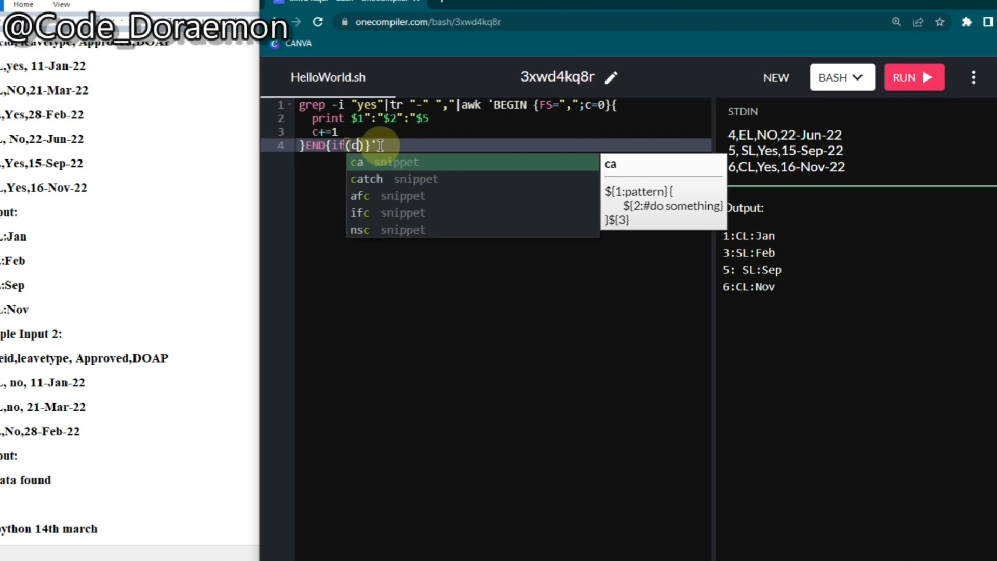
pyautogui.write('==0')
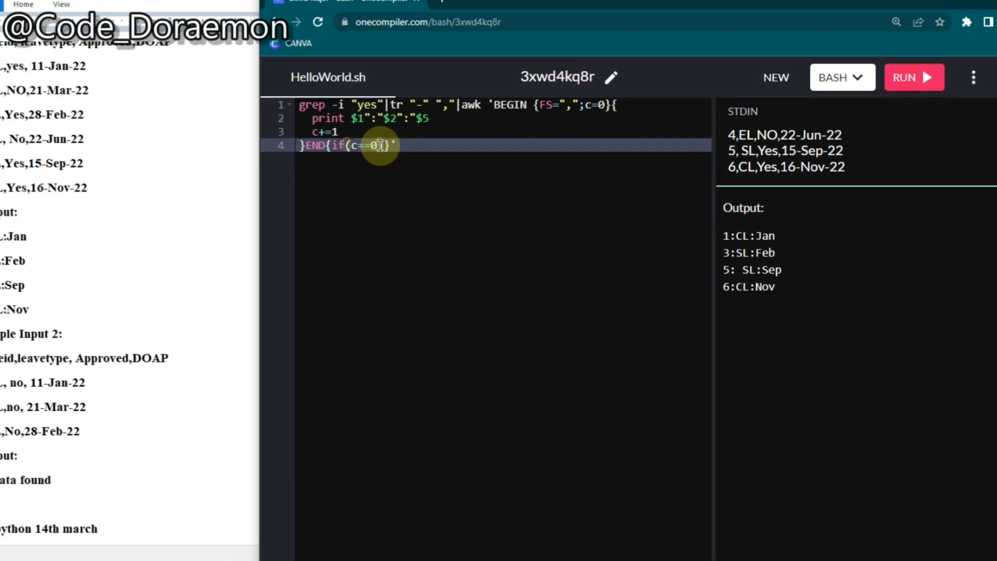
pyautogui.write('{}')
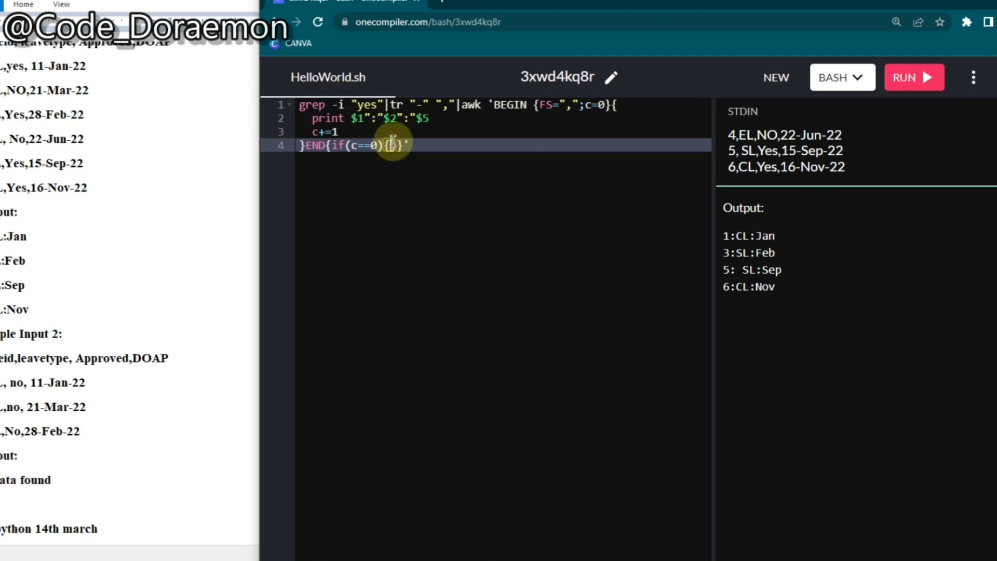
pyautogui.write('p')
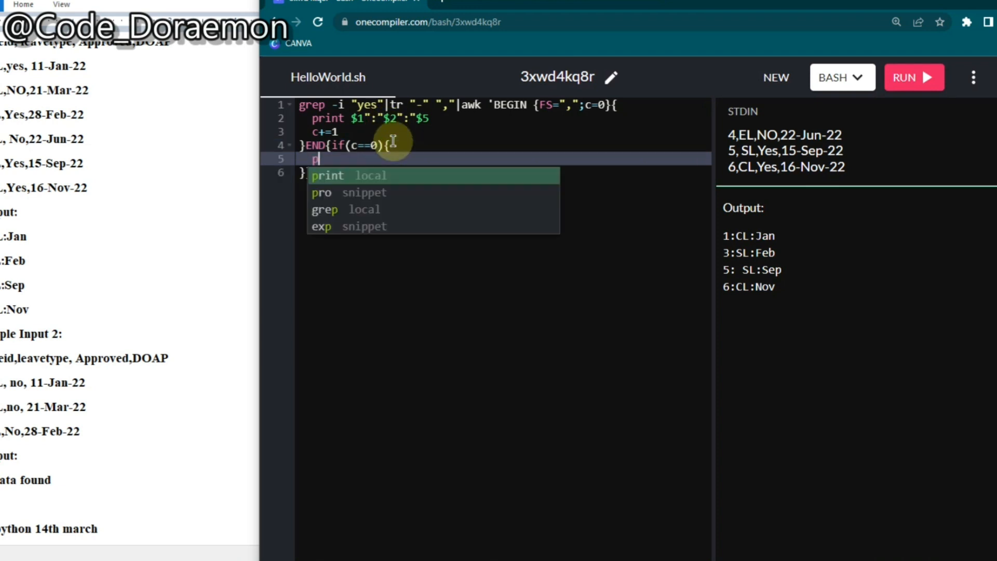
pyautogui.write('rint')
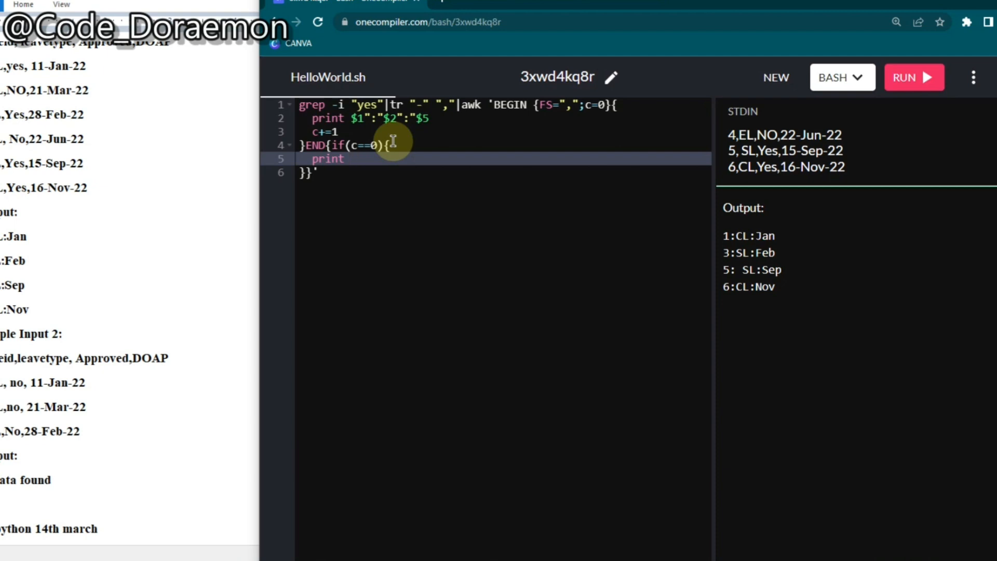
pyautogui.write('"no "')
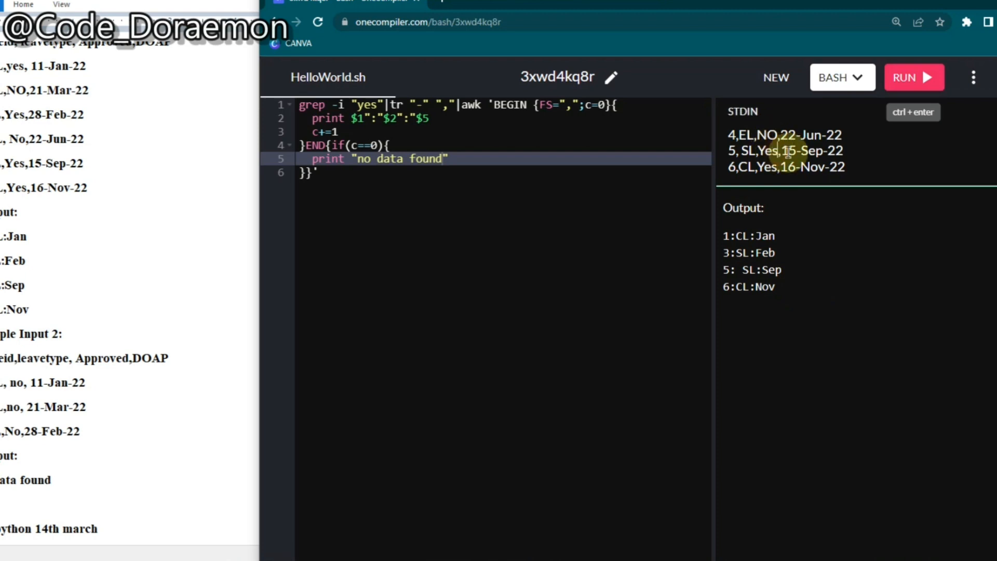
# Replace STDIN with Sample Input 2 and run, getting "no data found".
pyautogui.press('Backspace')
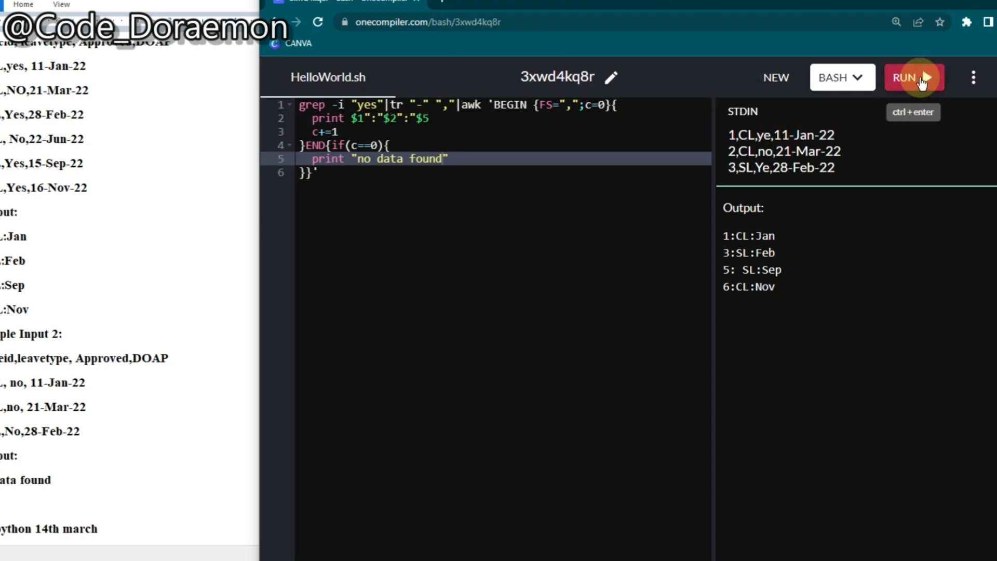
pyautogui.click(914, 76)
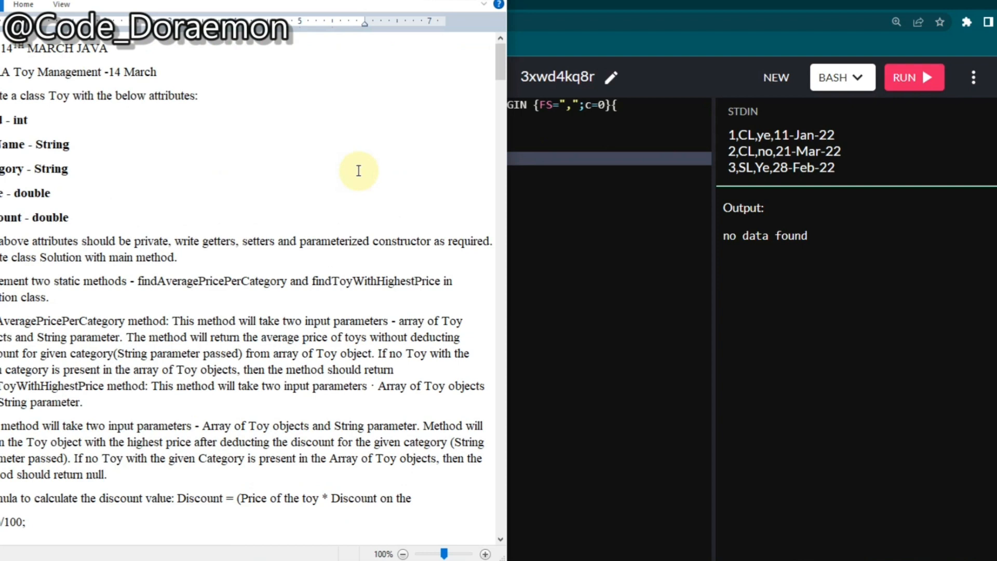
pyautogui.moveTo(113, 331)
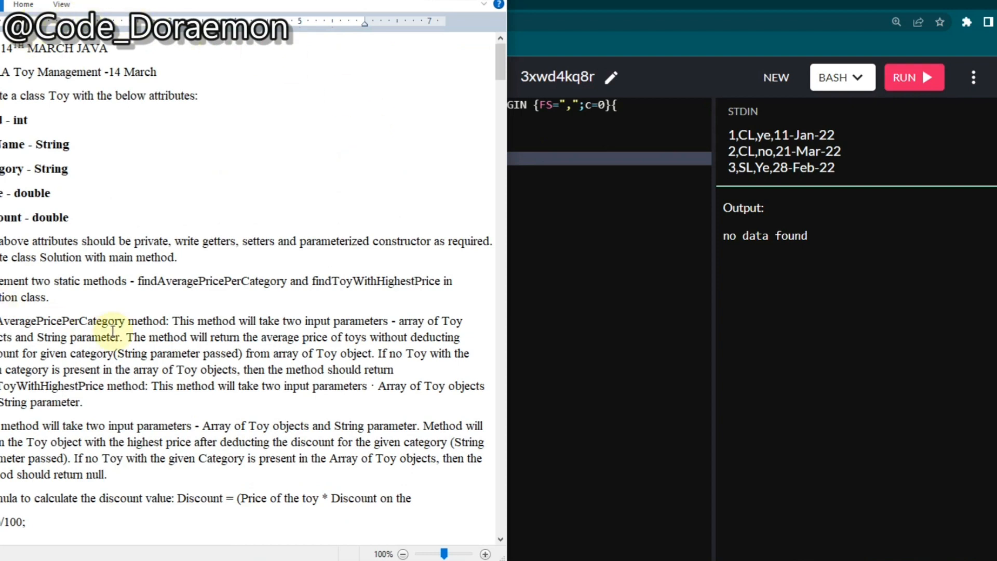